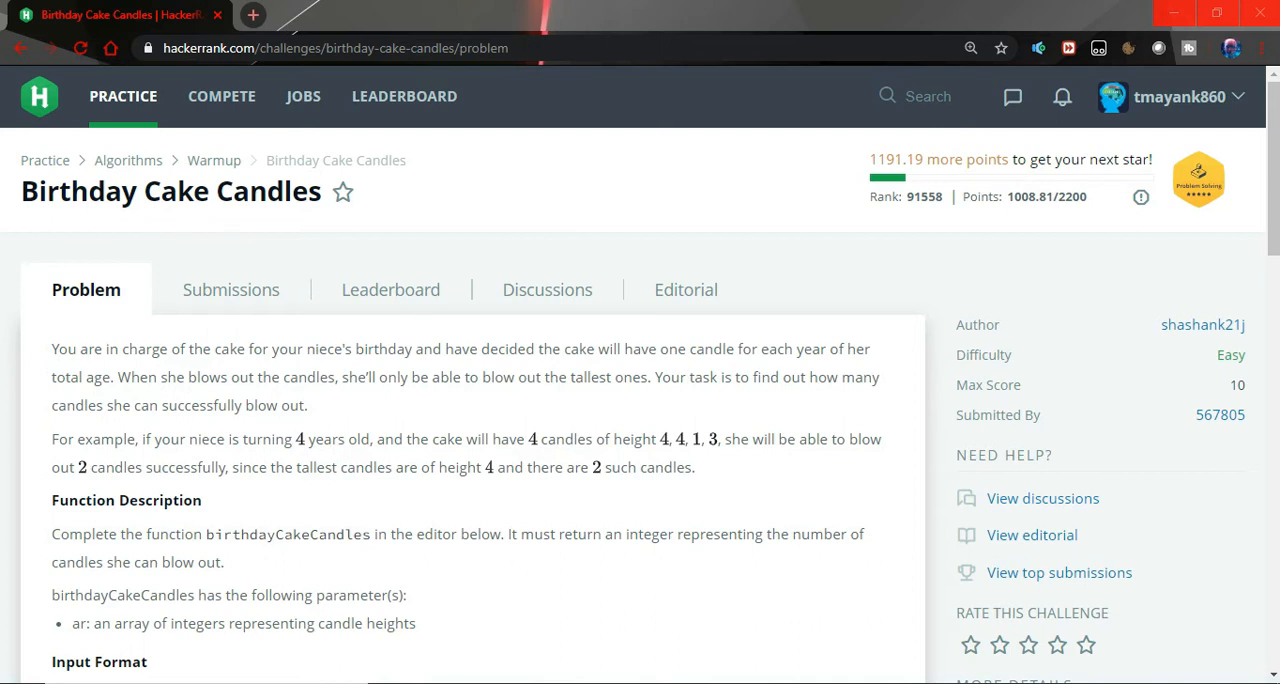
# Step: Expand the code editor to full screen and select Java 8 as the language
pyautogui.scroll(-3)
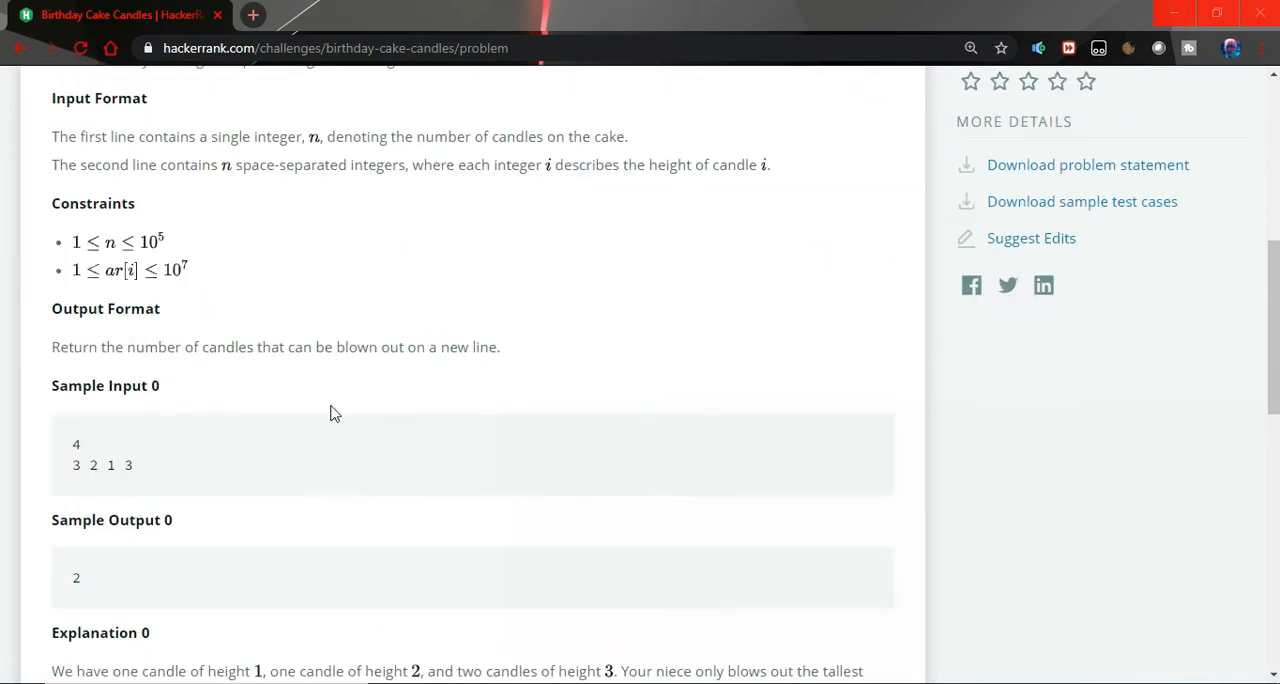
pyautogui.moveTo(227, 342)
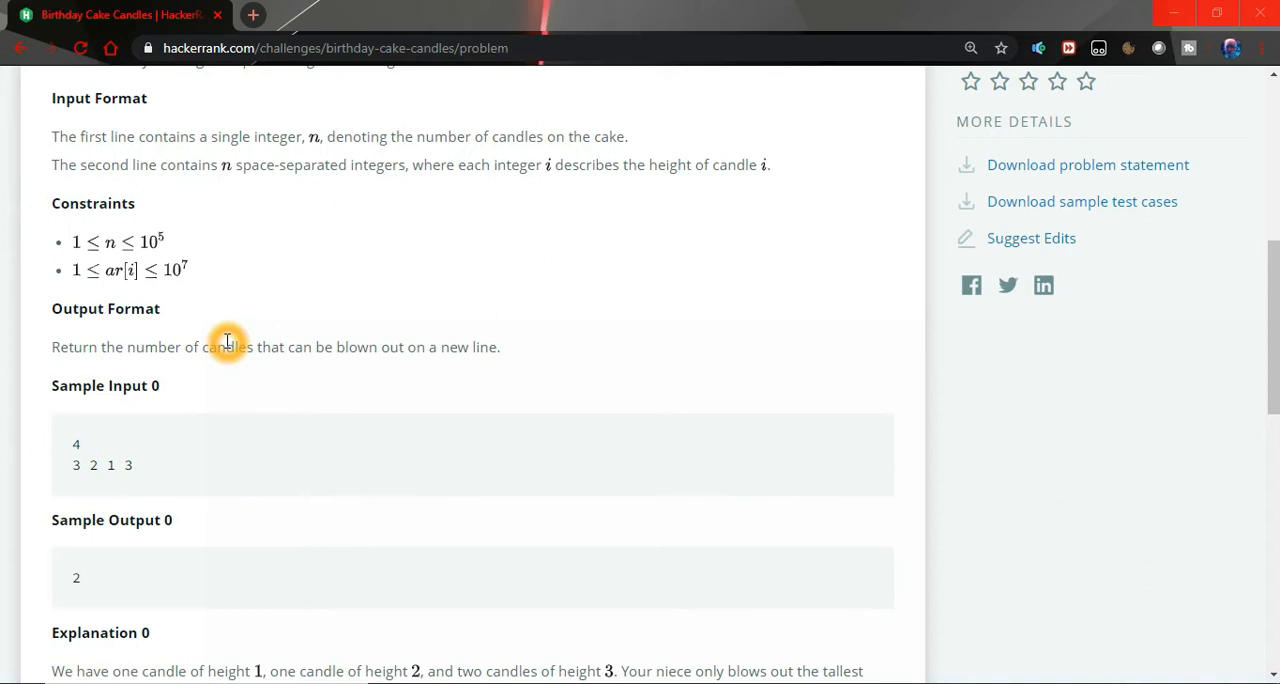
pyautogui.moveTo(252, 328)
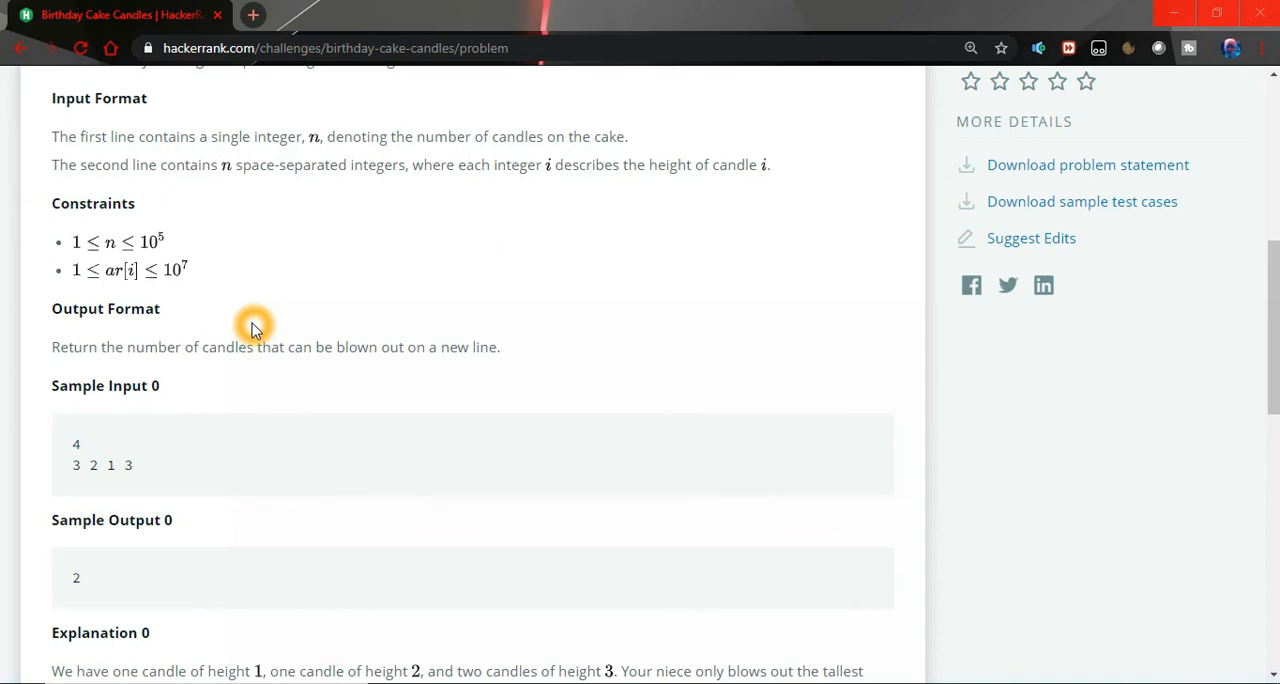
pyautogui.moveTo(408, 165)
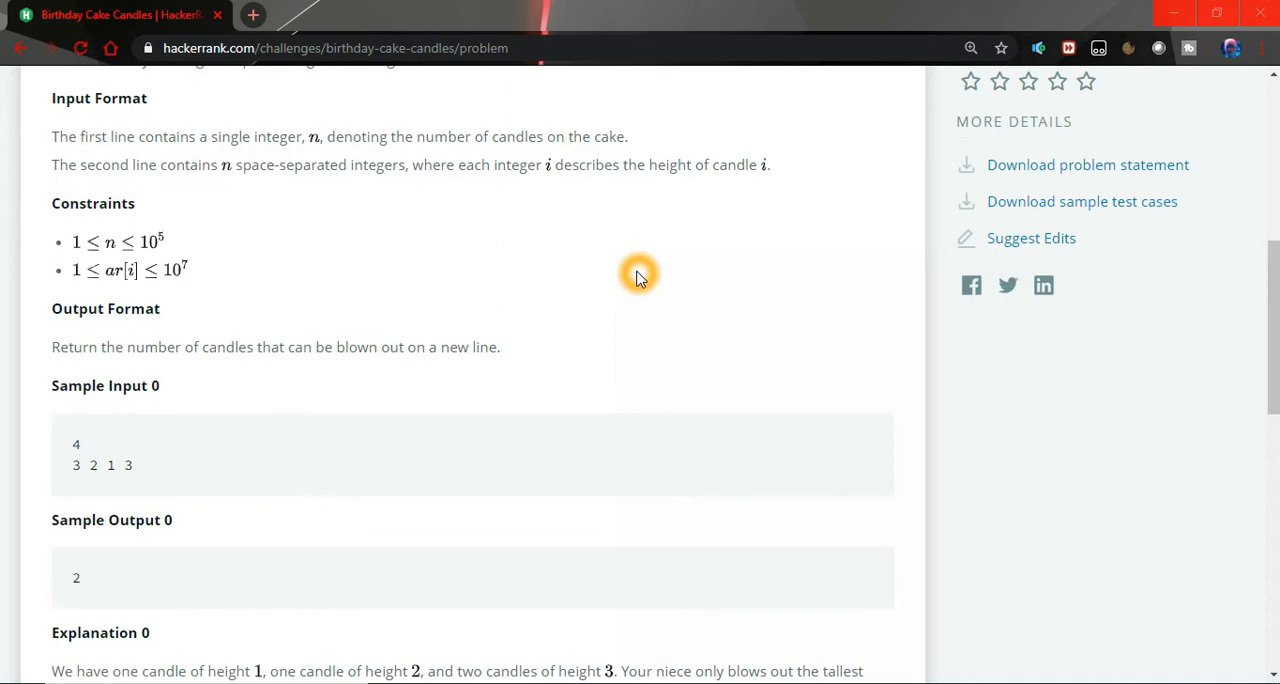
pyautogui.moveTo(428, 402)
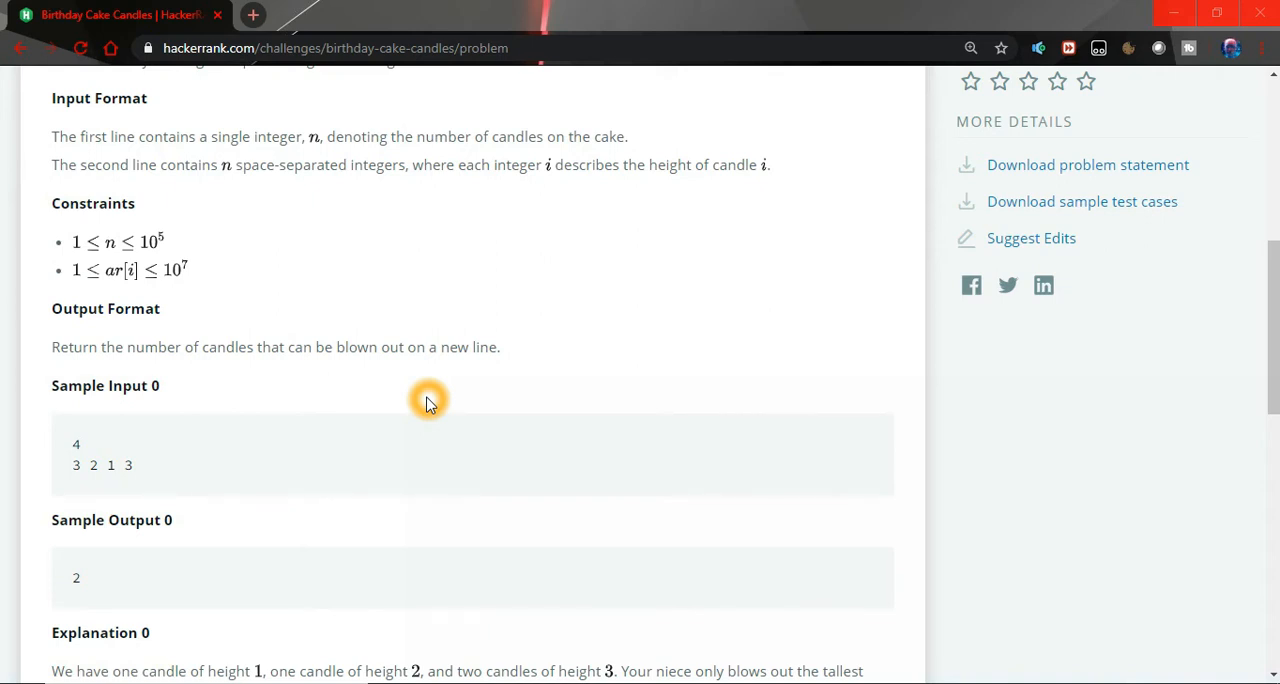
pyautogui.moveTo(100, 465)
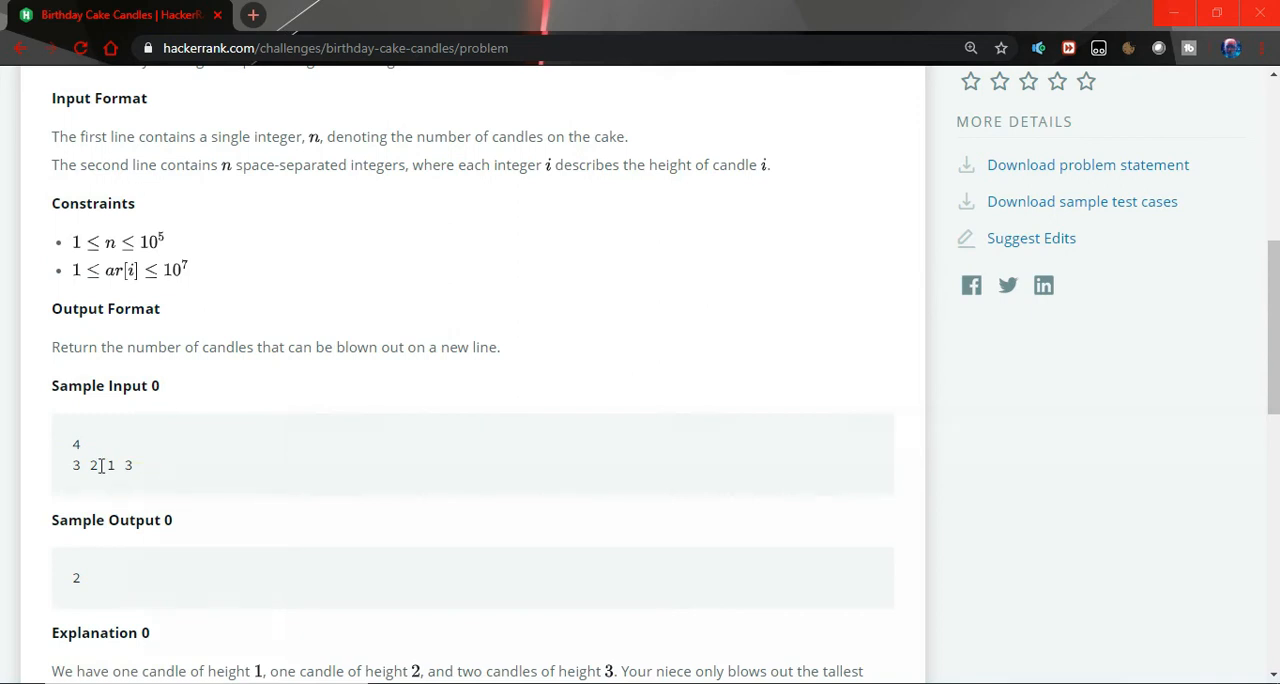
pyautogui.scroll(-3)
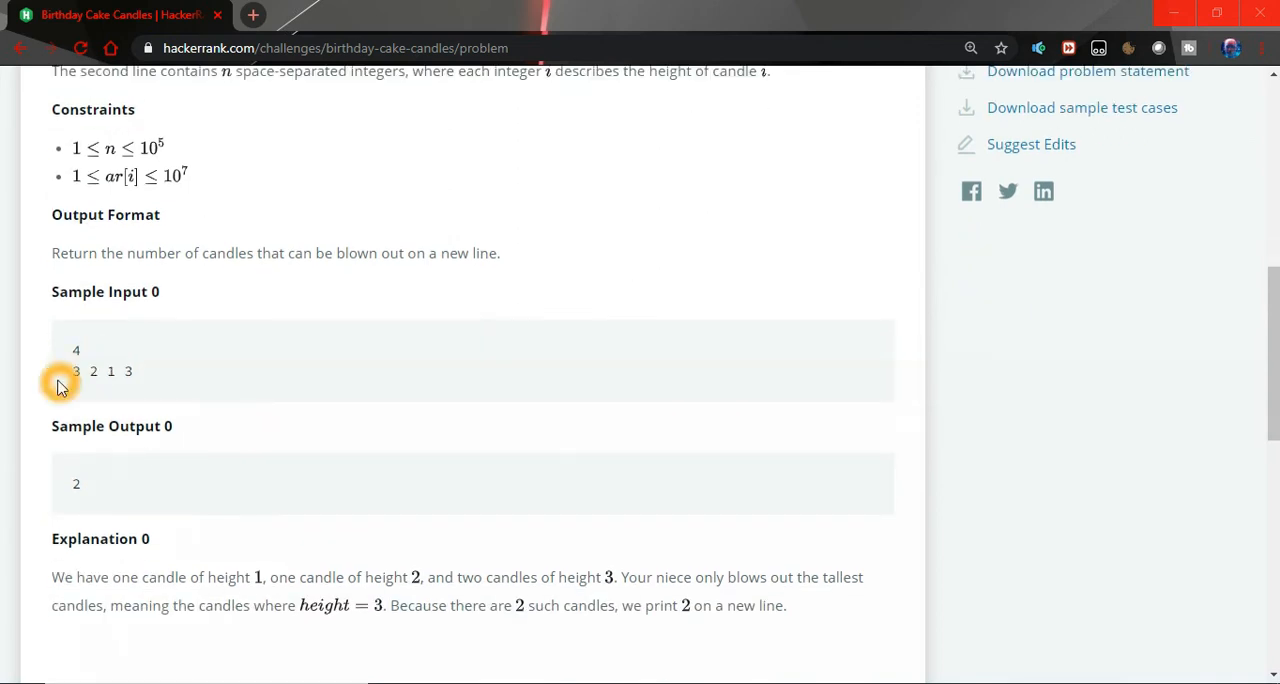
pyautogui.moveTo(143, 392)
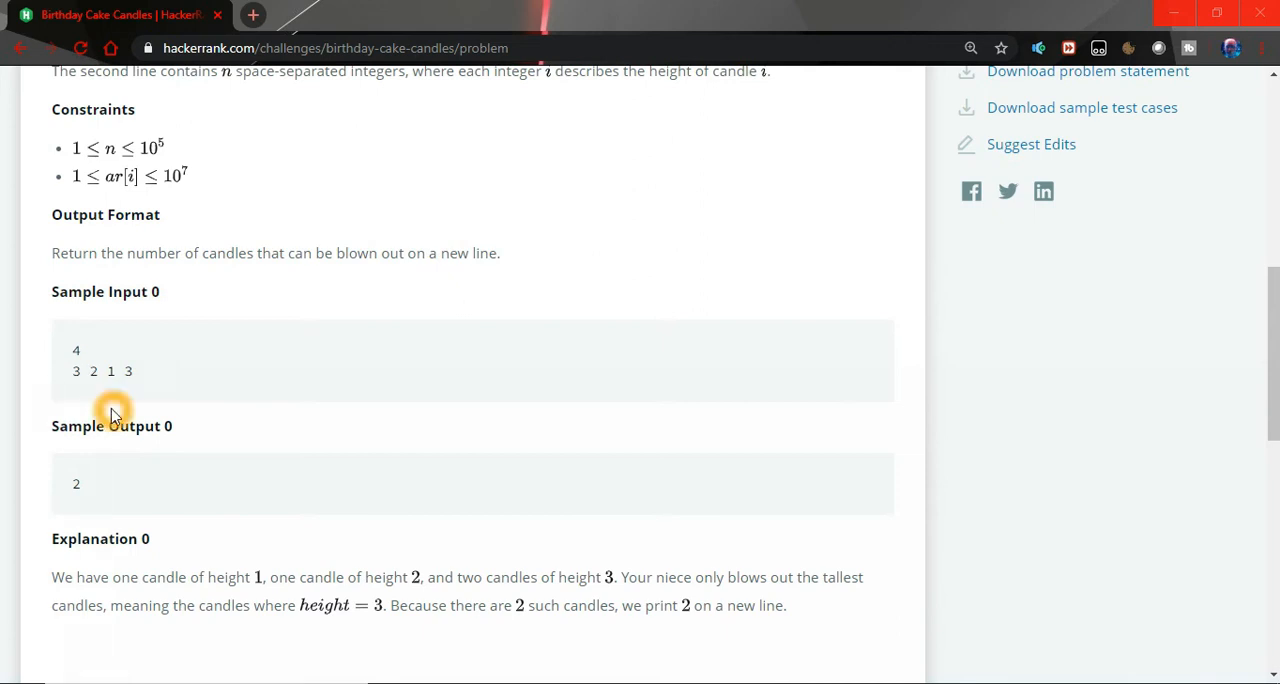
pyautogui.moveTo(70, 511)
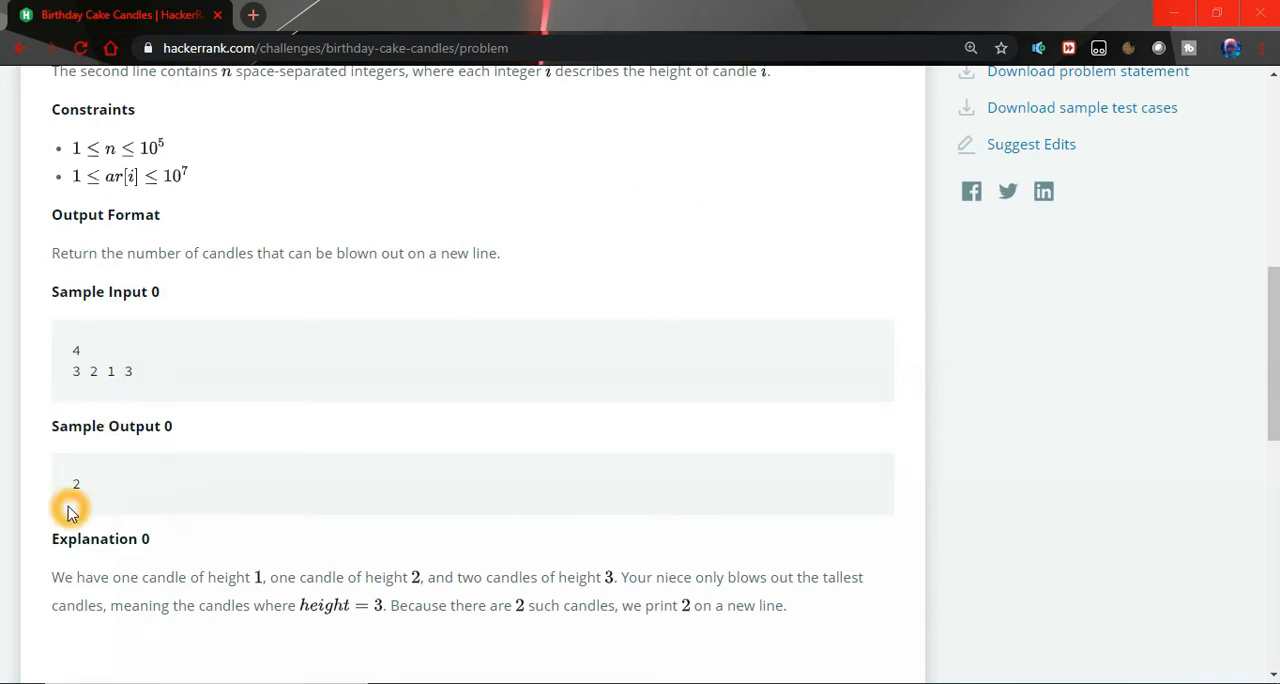
pyautogui.scroll(-3)
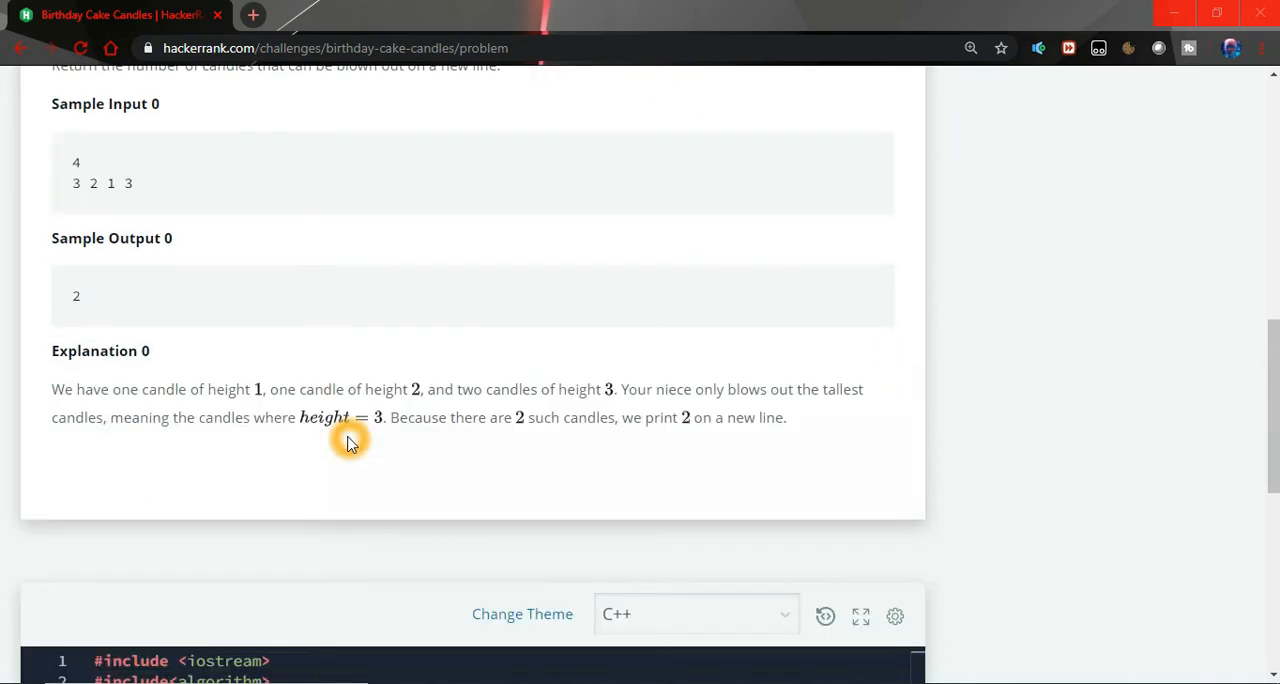
pyautogui.scroll(-3)
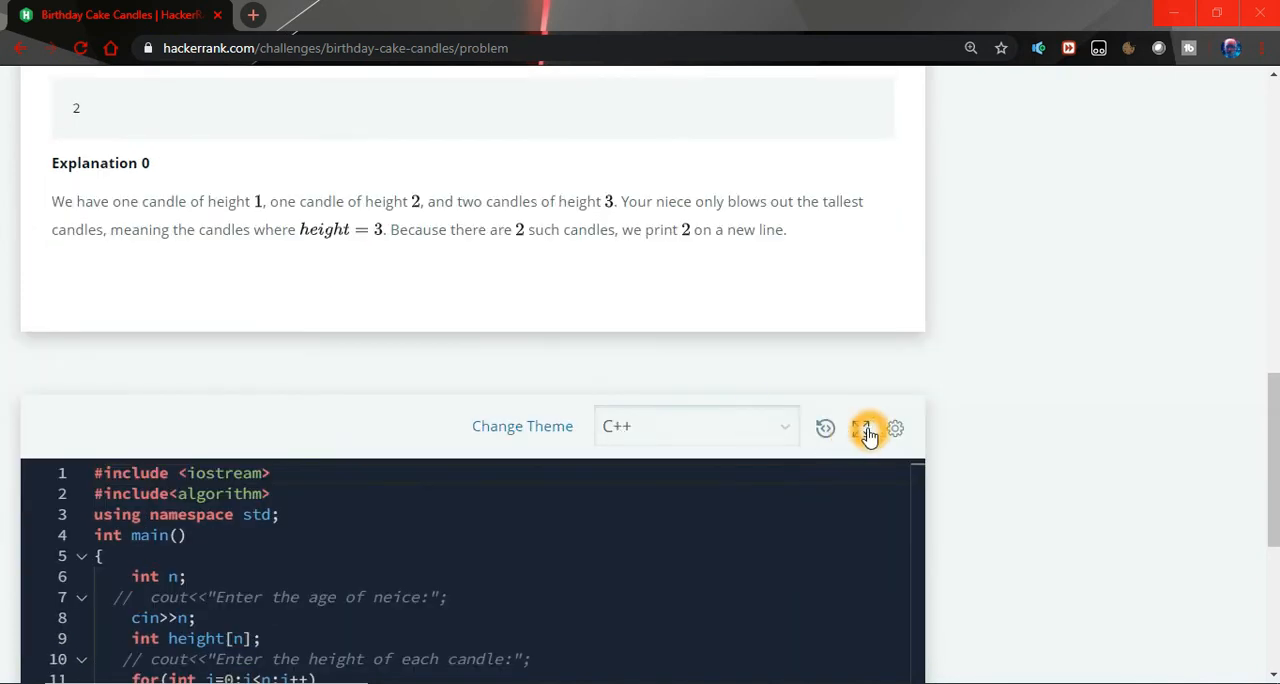
pyautogui.click(868, 428)
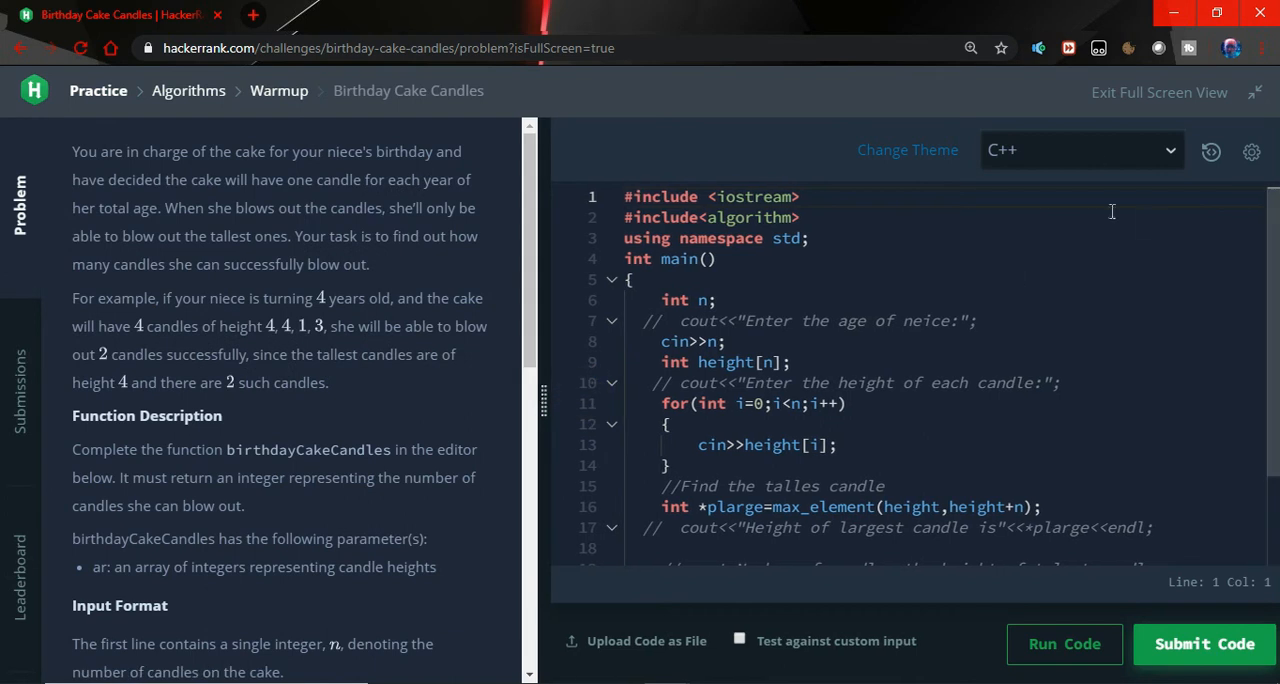
pyautogui.click(1080, 150)
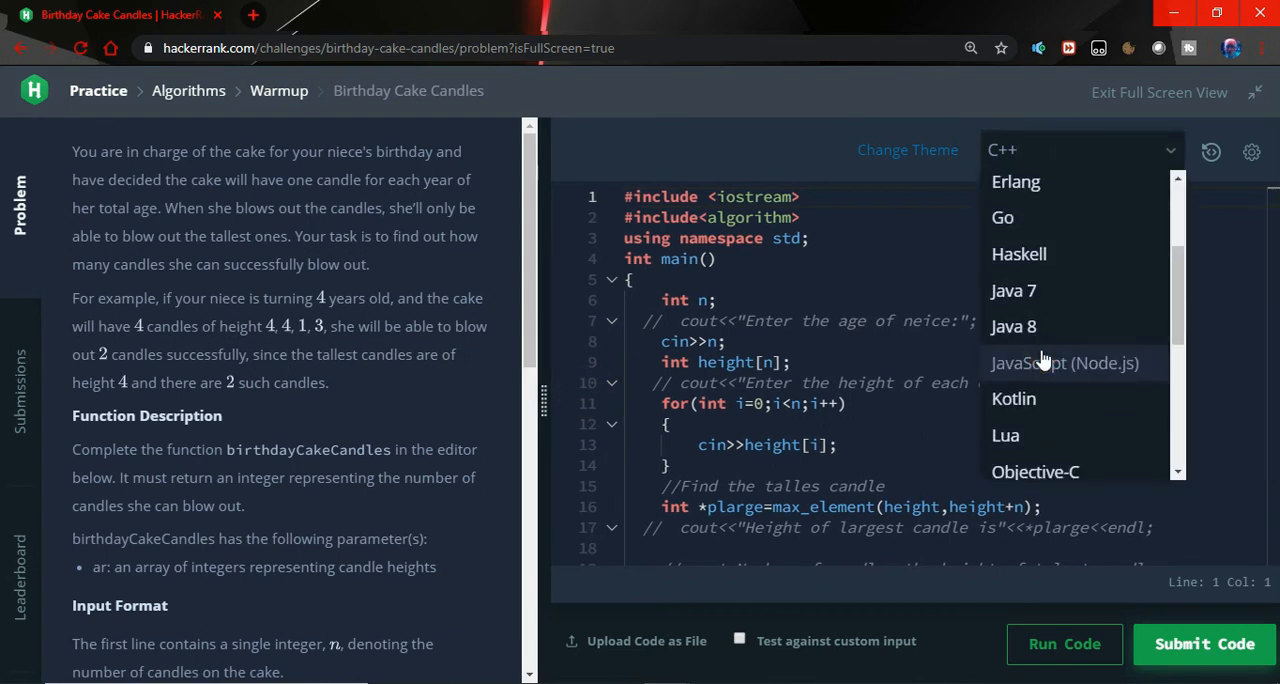
pyautogui.click(1013, 326)
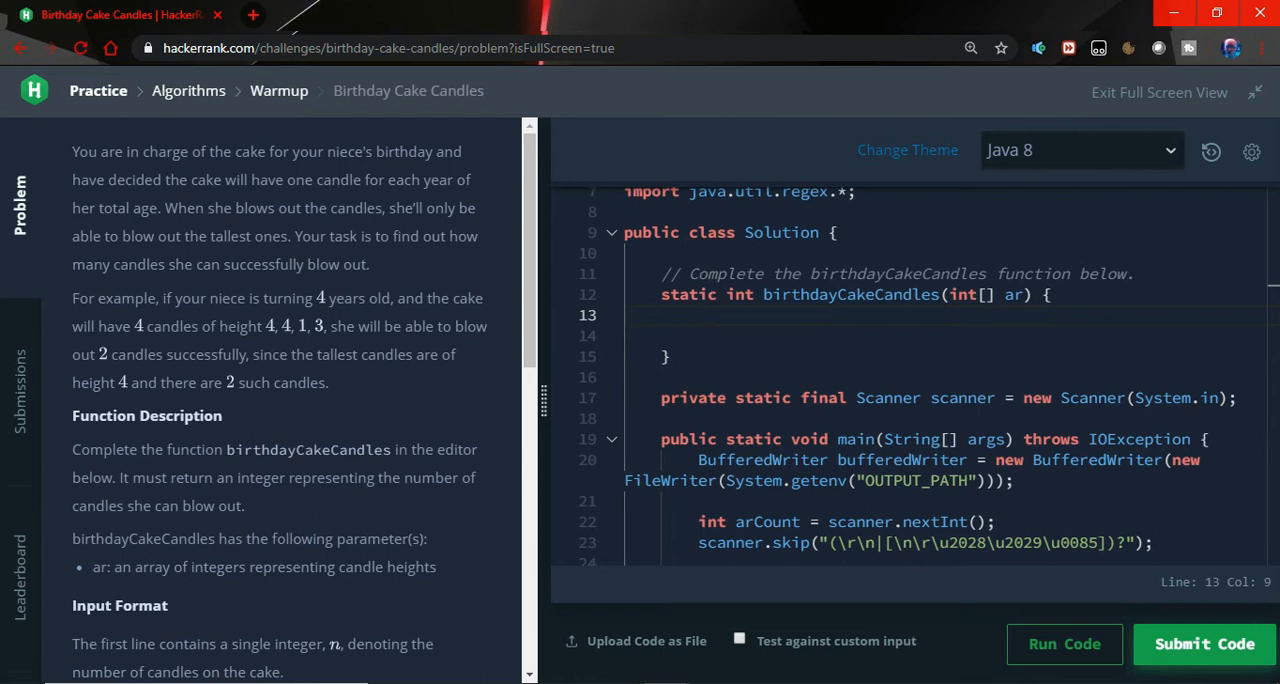
# Step: Declare int max=arr[0]; and start a for loop from i=1 to arr.length
pyautogui.write('int')
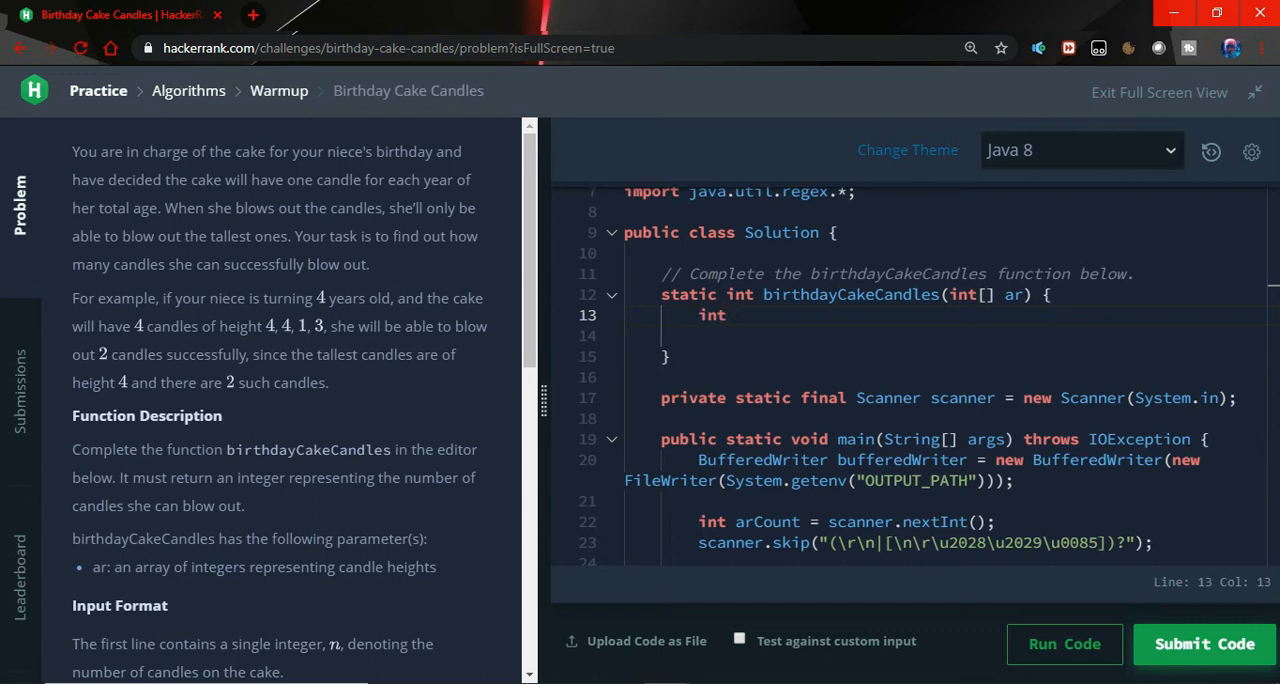
pyautogui.write('max')
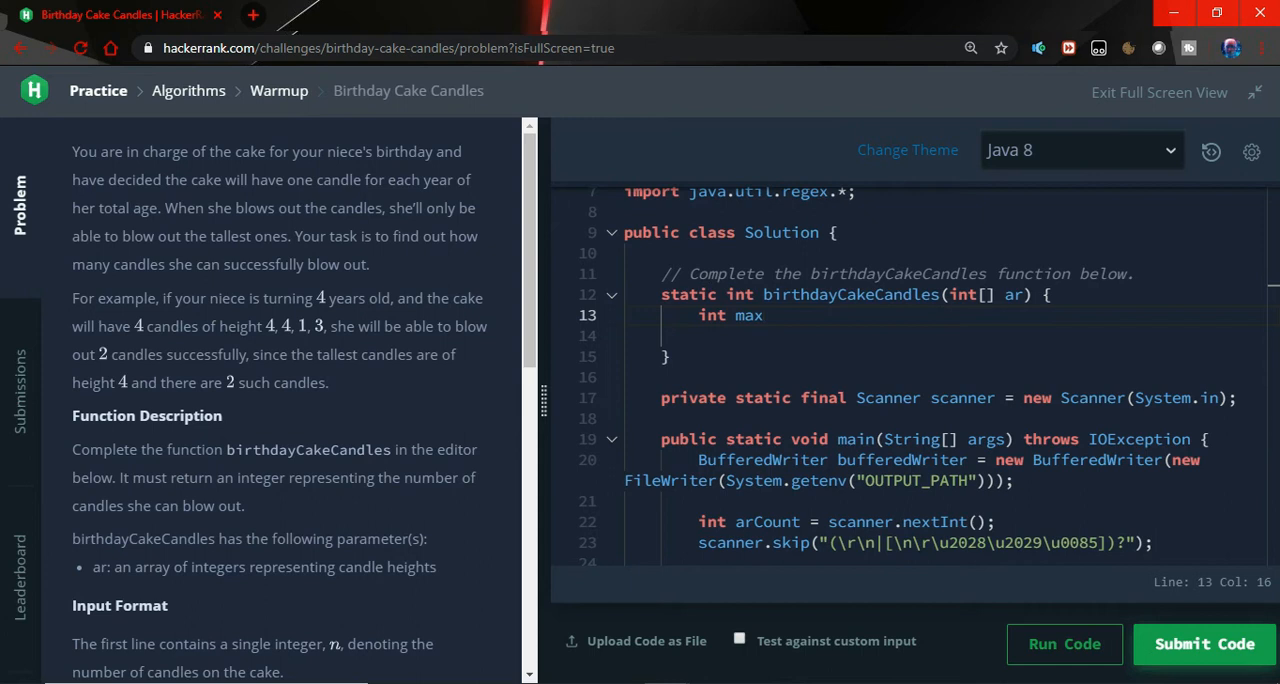
pyautogui.write('=a')
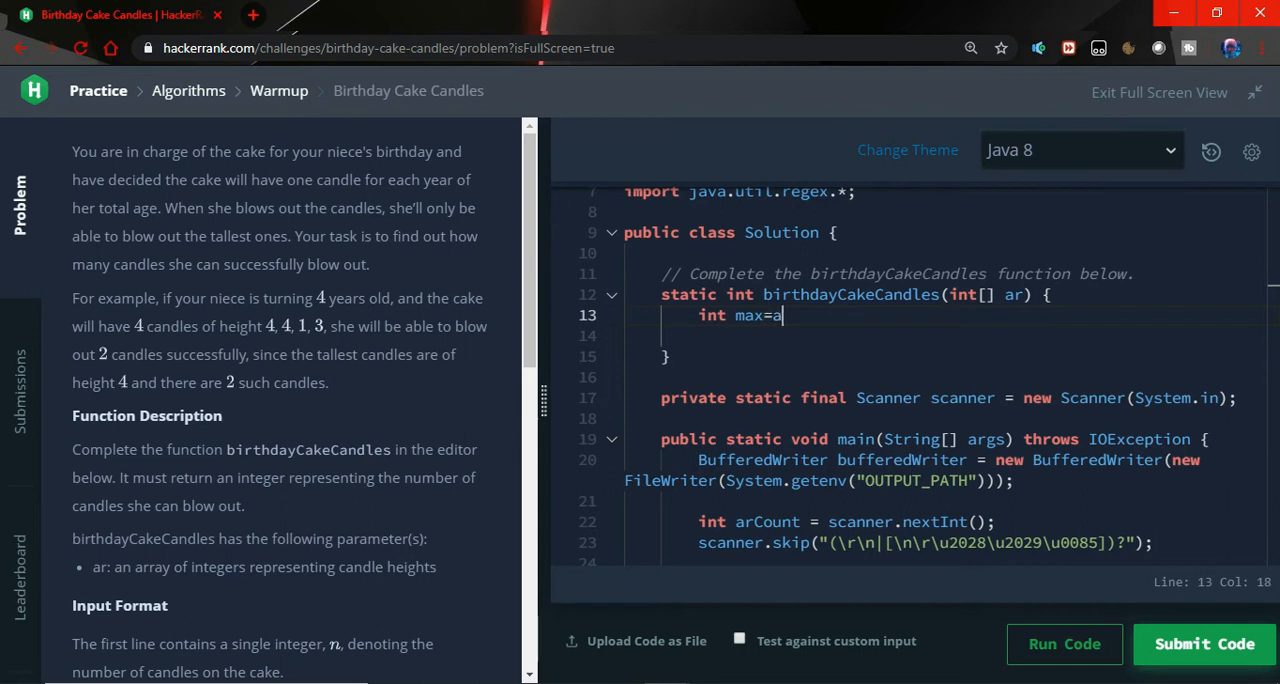
pyautogui.write('rr[]')
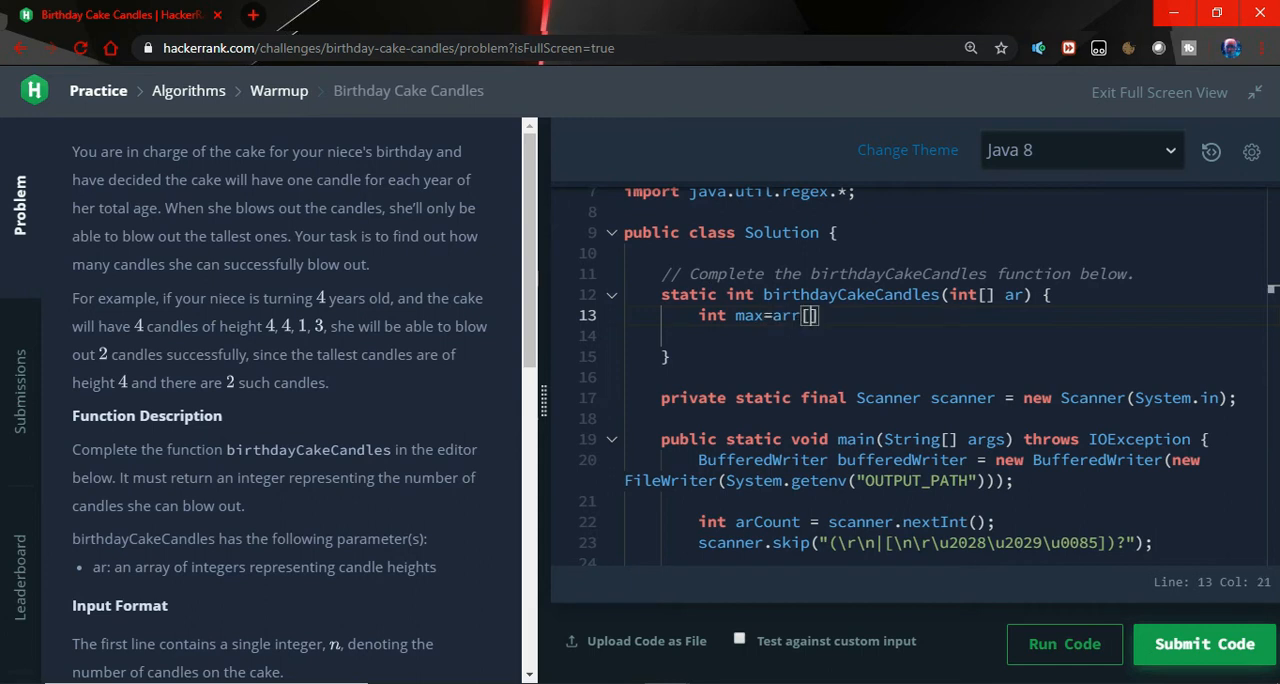
pyautogui.write('0];')
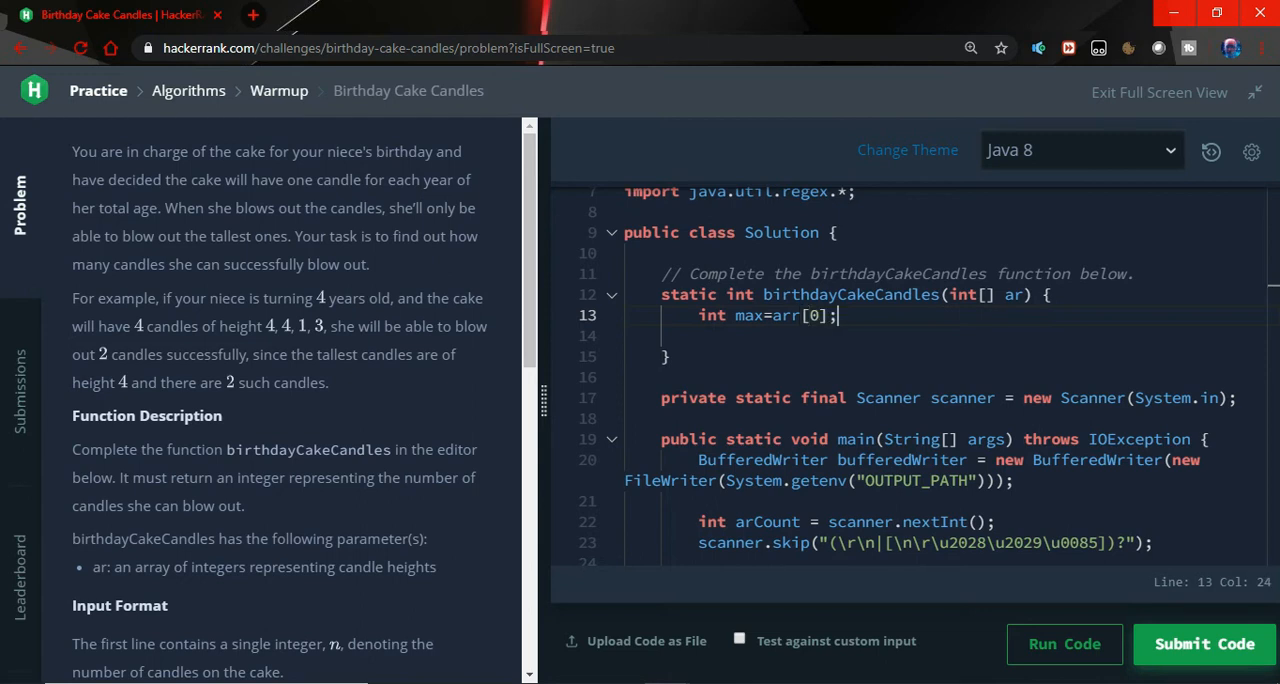
pyautogui.write('for(int')
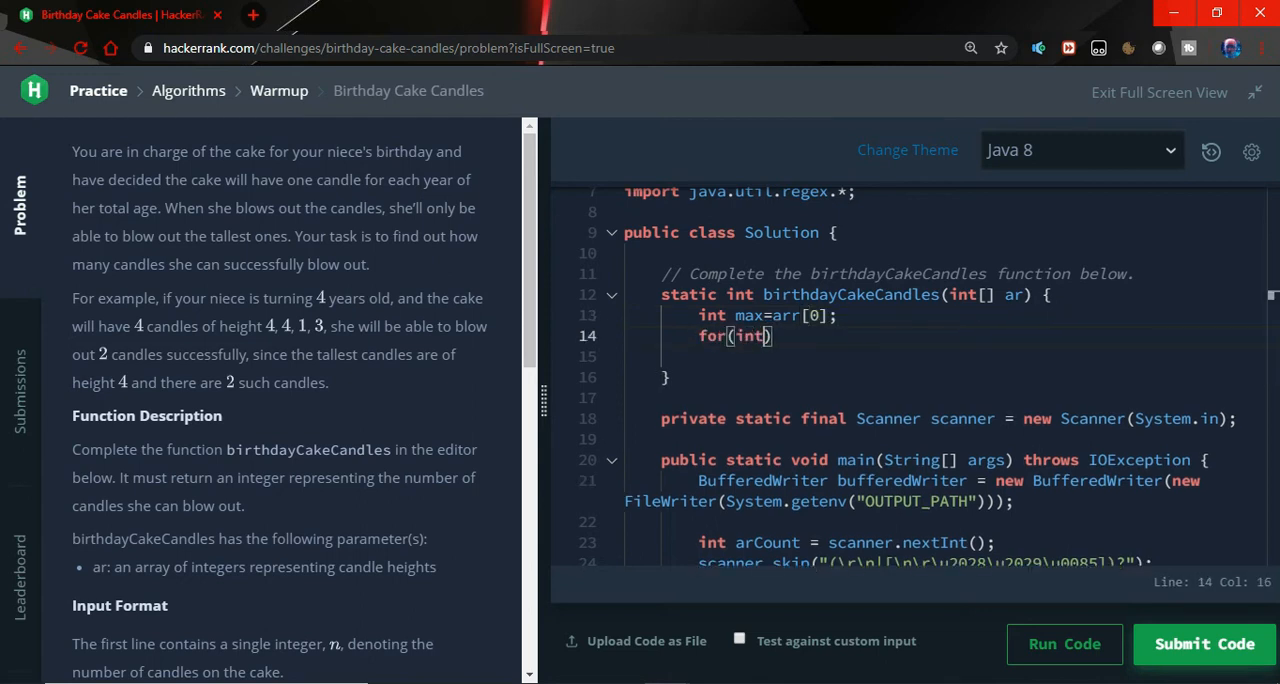
pyautogui.write('i=1')
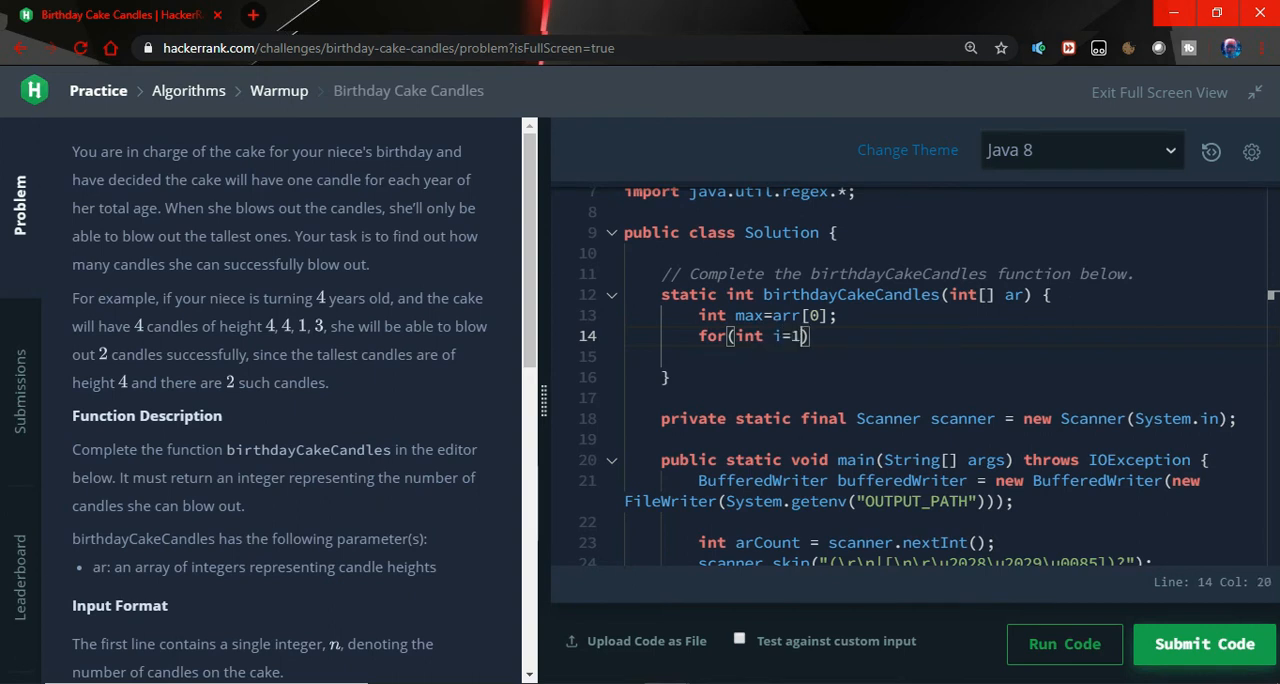
pyautogui.write(';i<a')
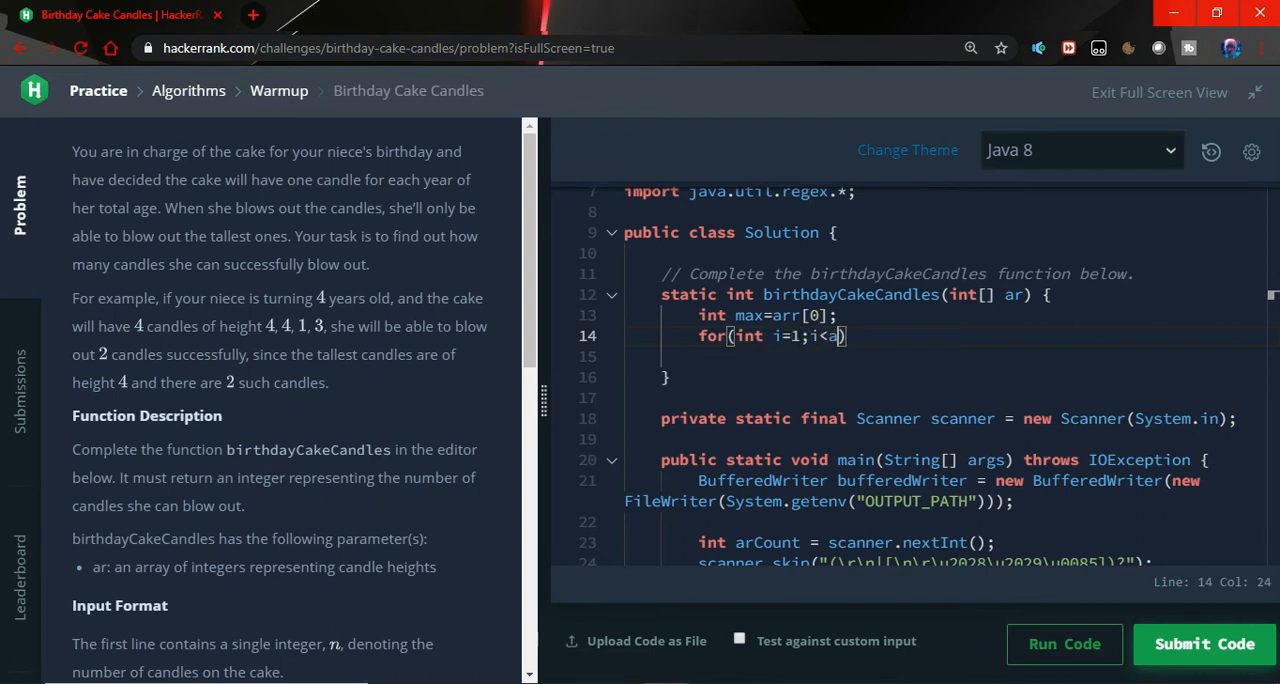
pyautogui.write('rr.length')
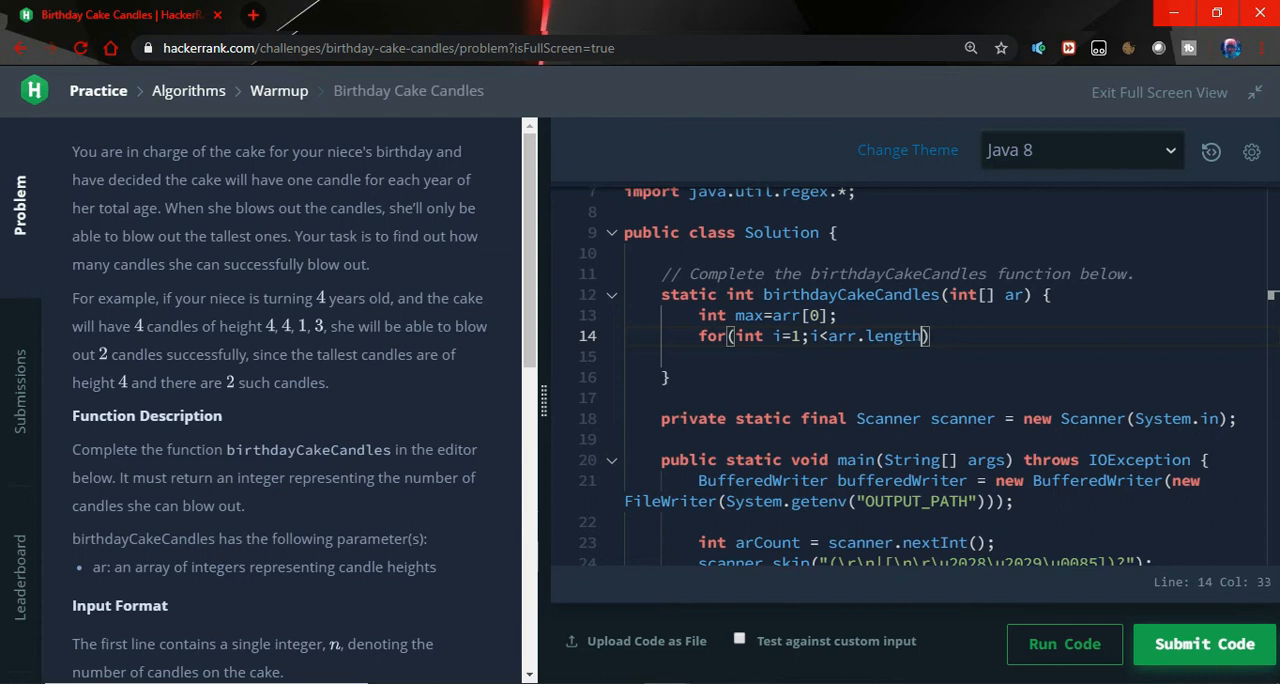
pyautogui.write(';i++')
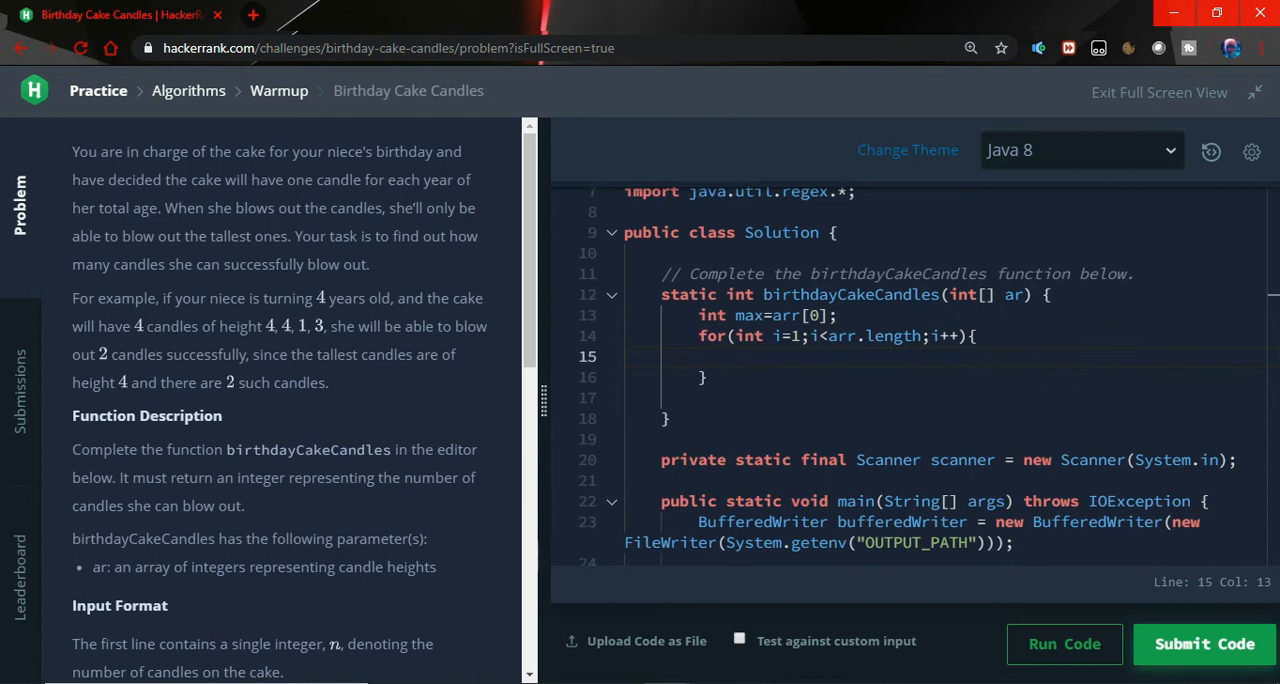
# Step: Inside the loop, set max=arr[i] whenever max is less than arr[i]
pyautogui.write('if')
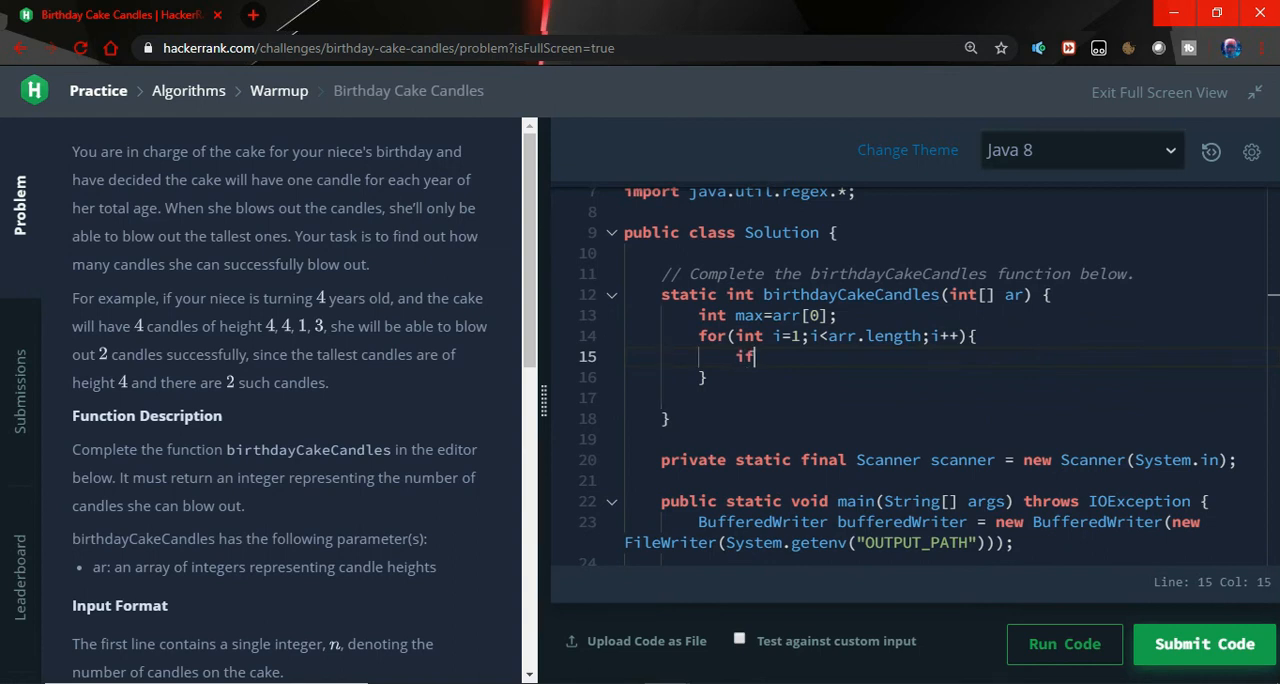
pyautogui.write('(max)')
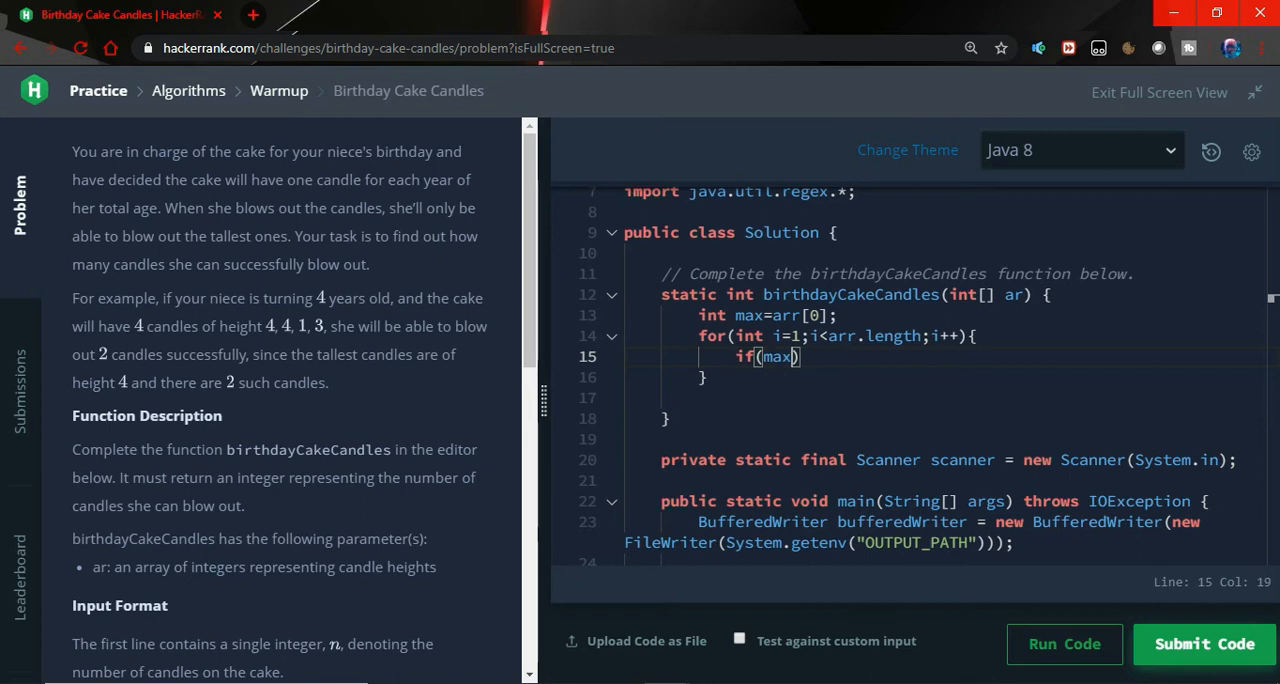
pyautogui.write('arr')
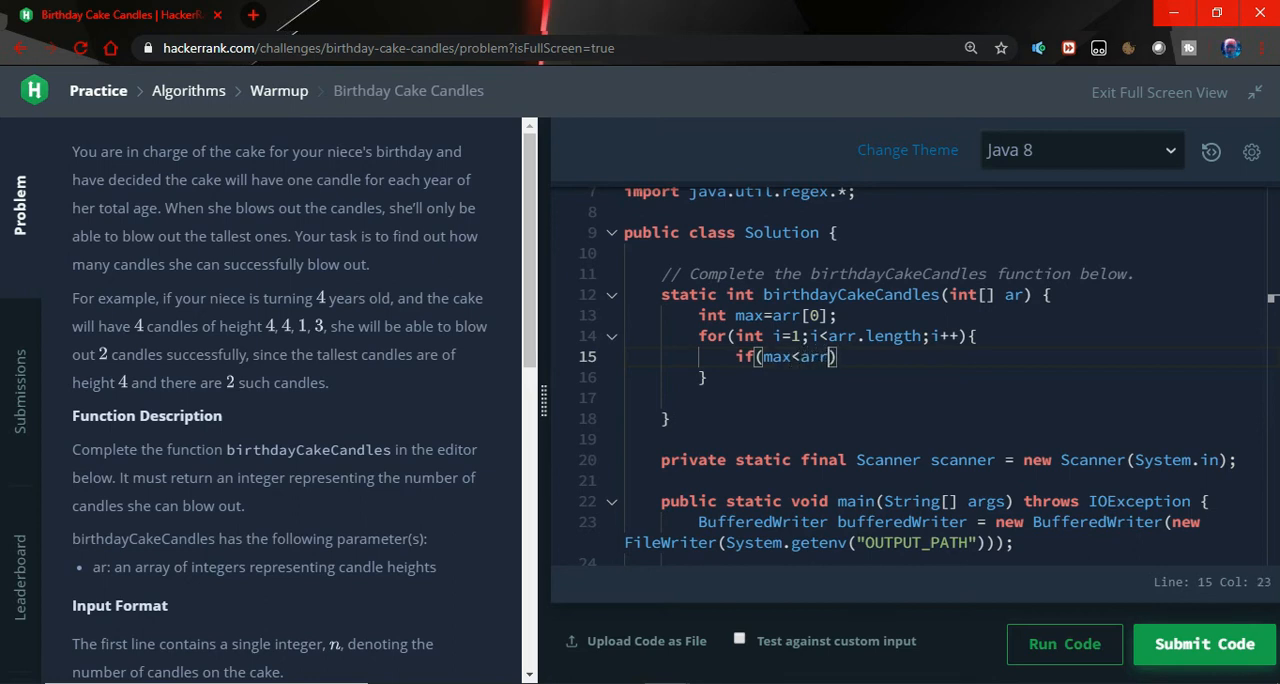
pyautogui.write('[i]')
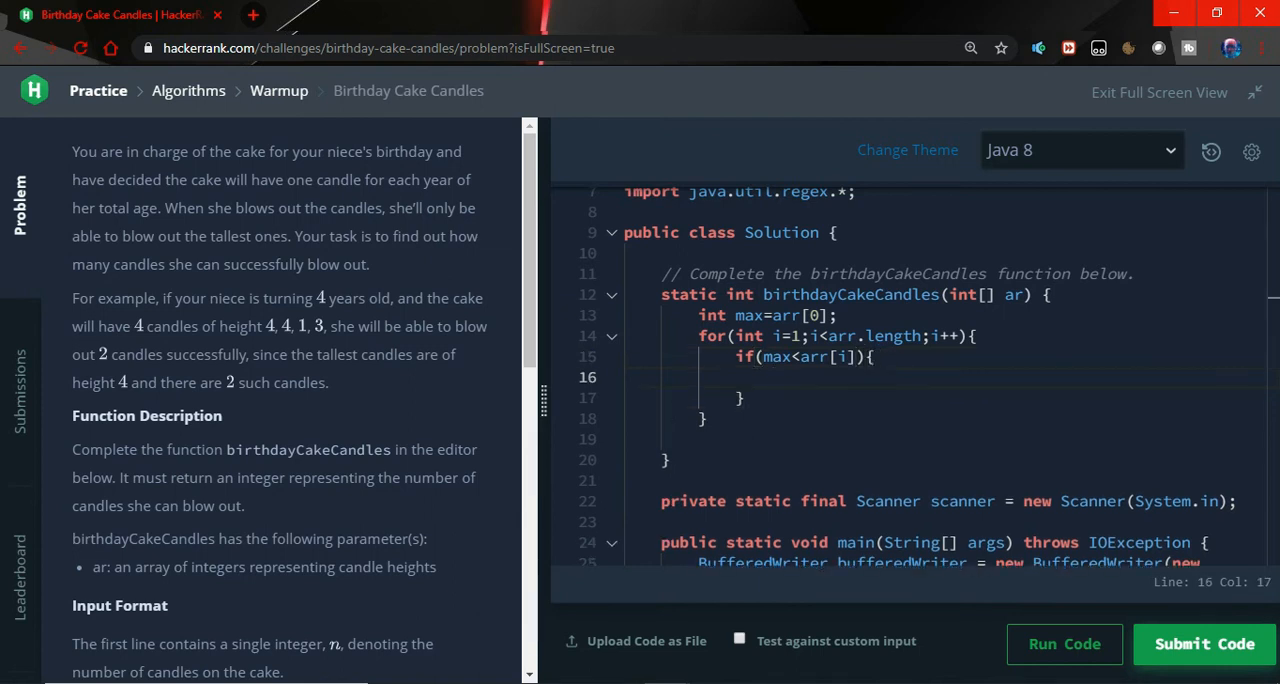
pyautogui.write('ma')
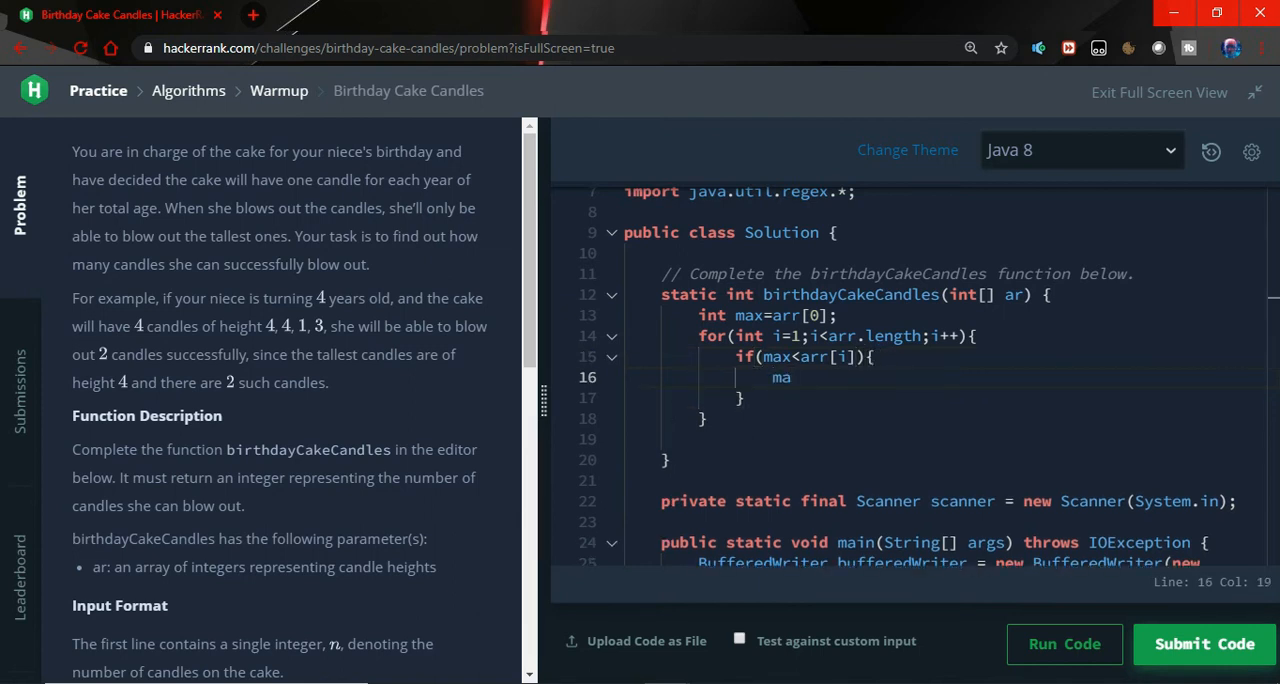
pyautogui.write('x=')
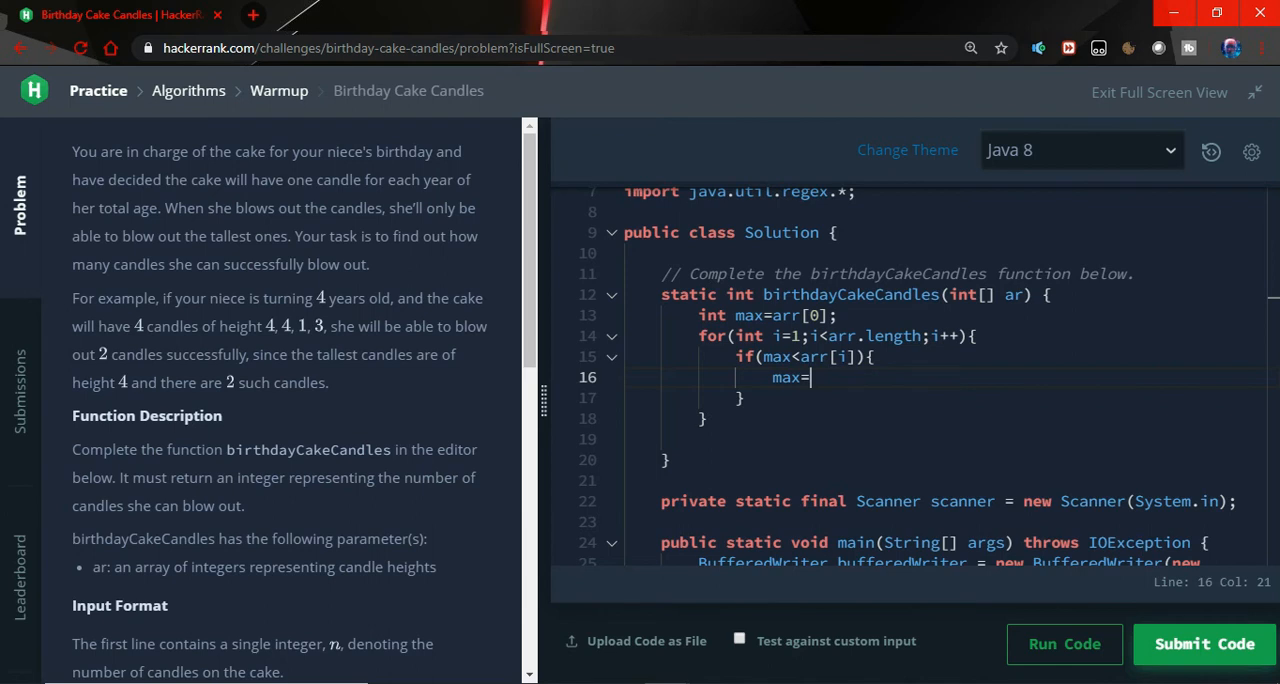
pyautogui.write('arr[i]')
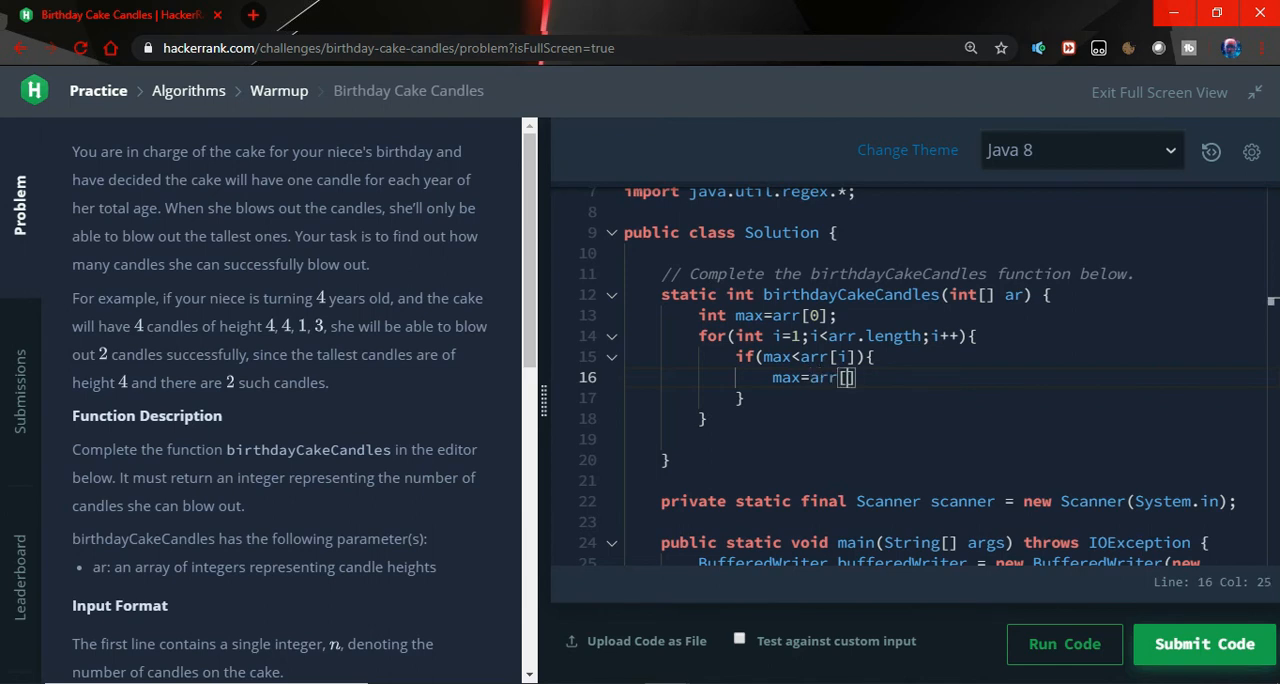
pyautogui.write('i];')
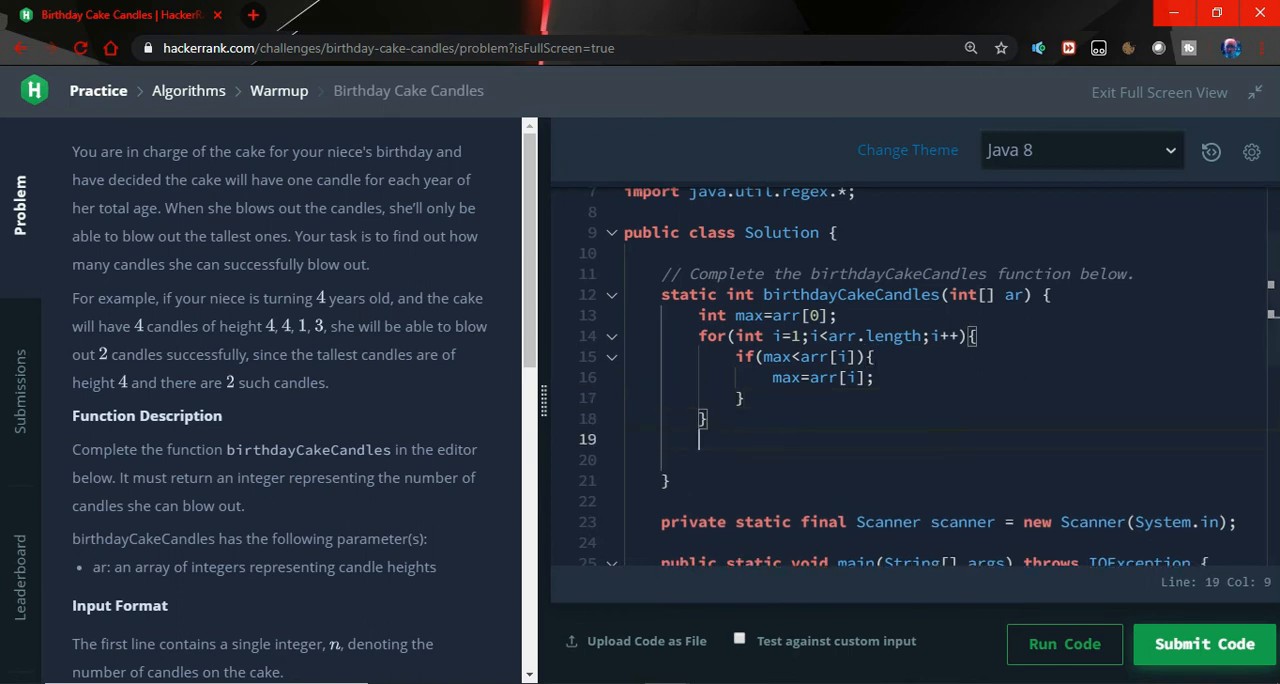
# Step: Write a second for loop from i=0 to arr.length
pyautogui.write('for')
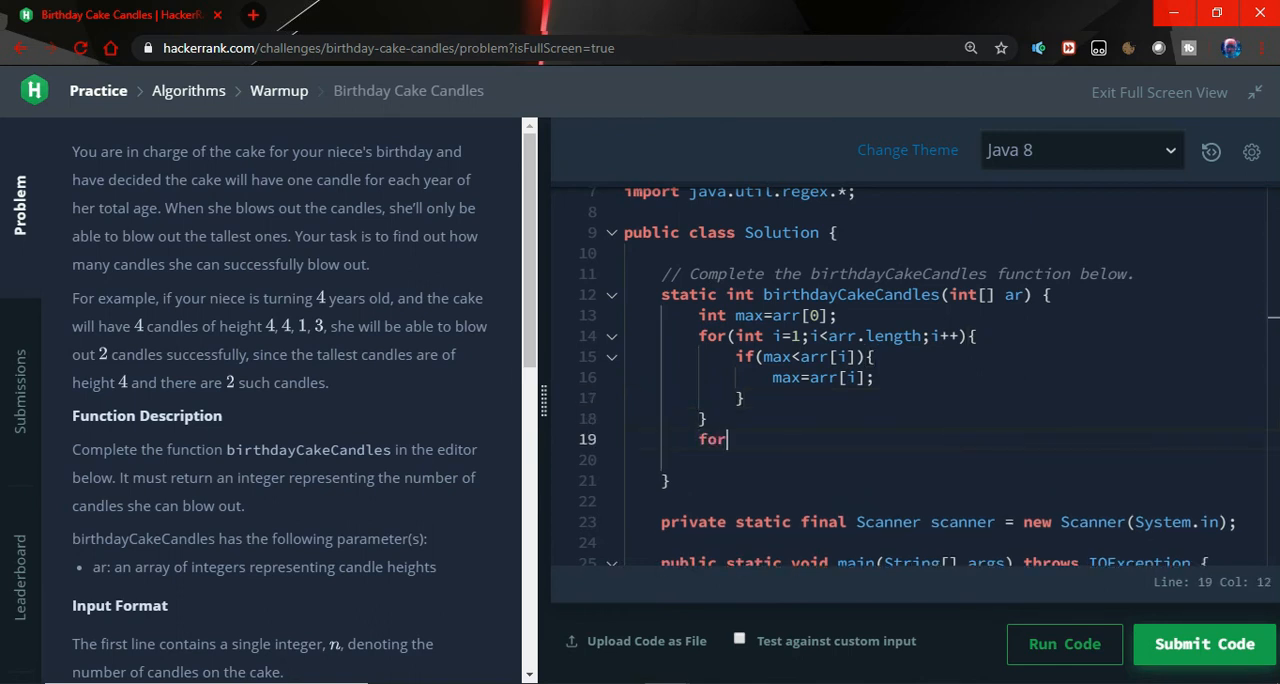
pyautogui.write('(')
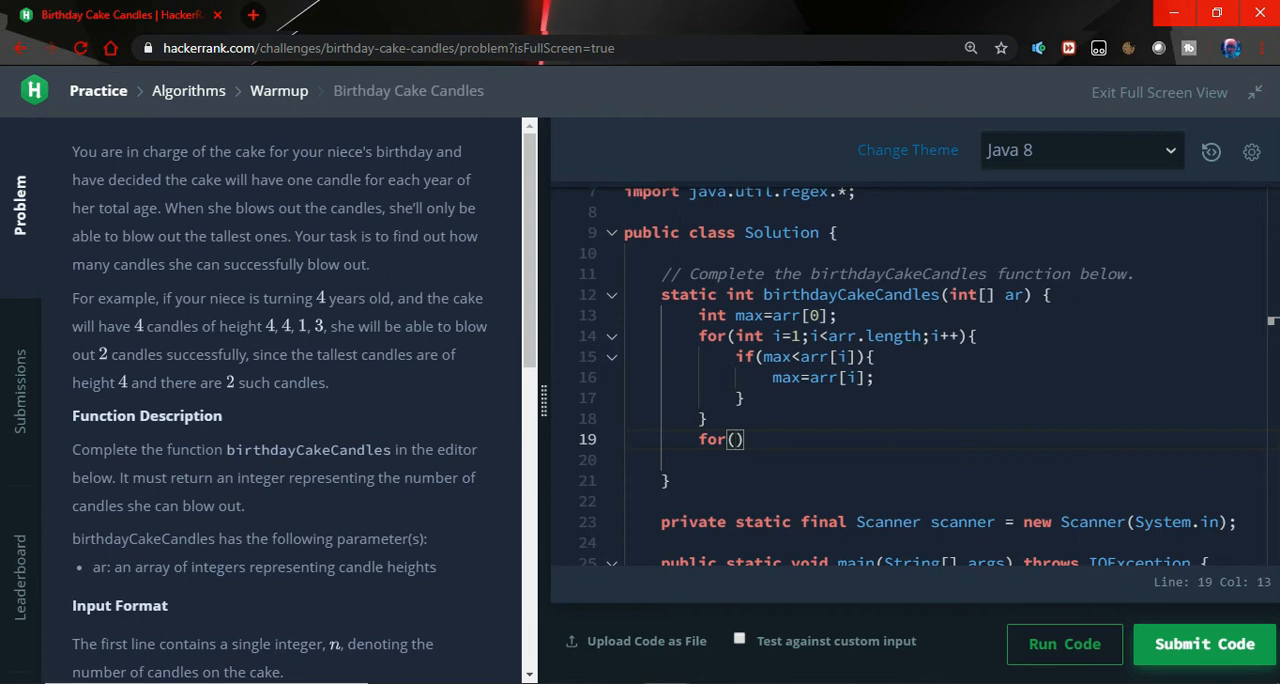
pyautogui.write('int i=0')
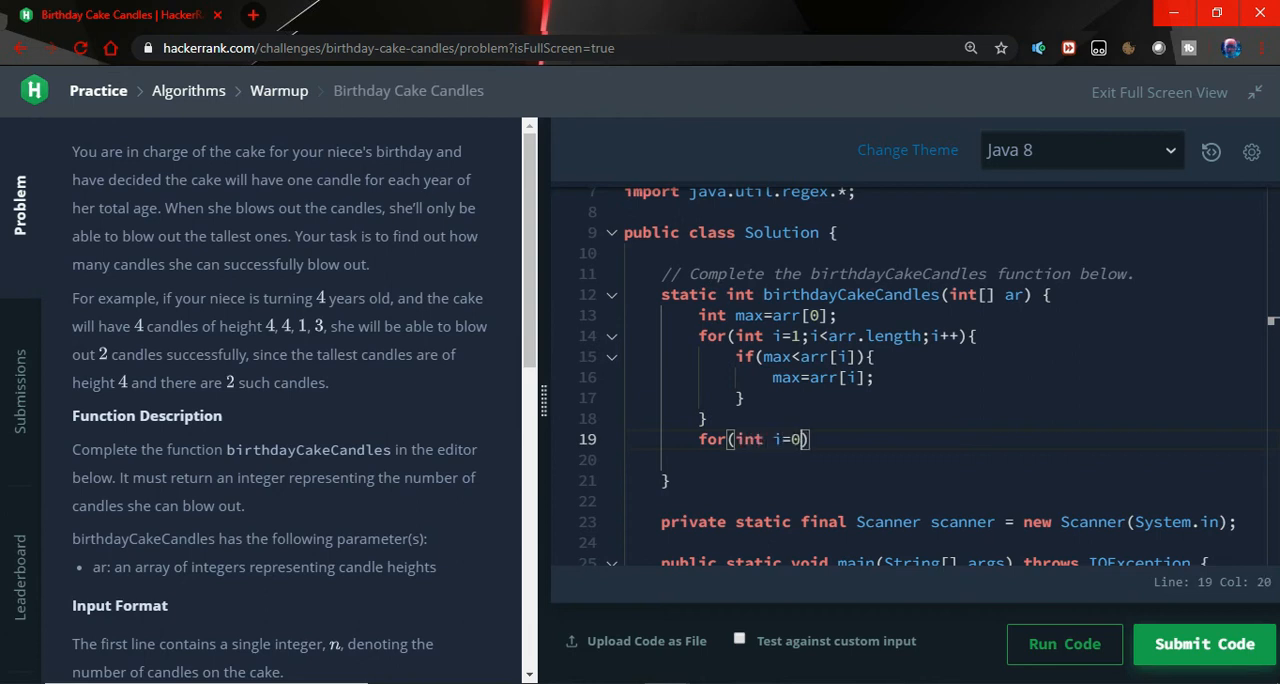
pyautogui.write(';i<')
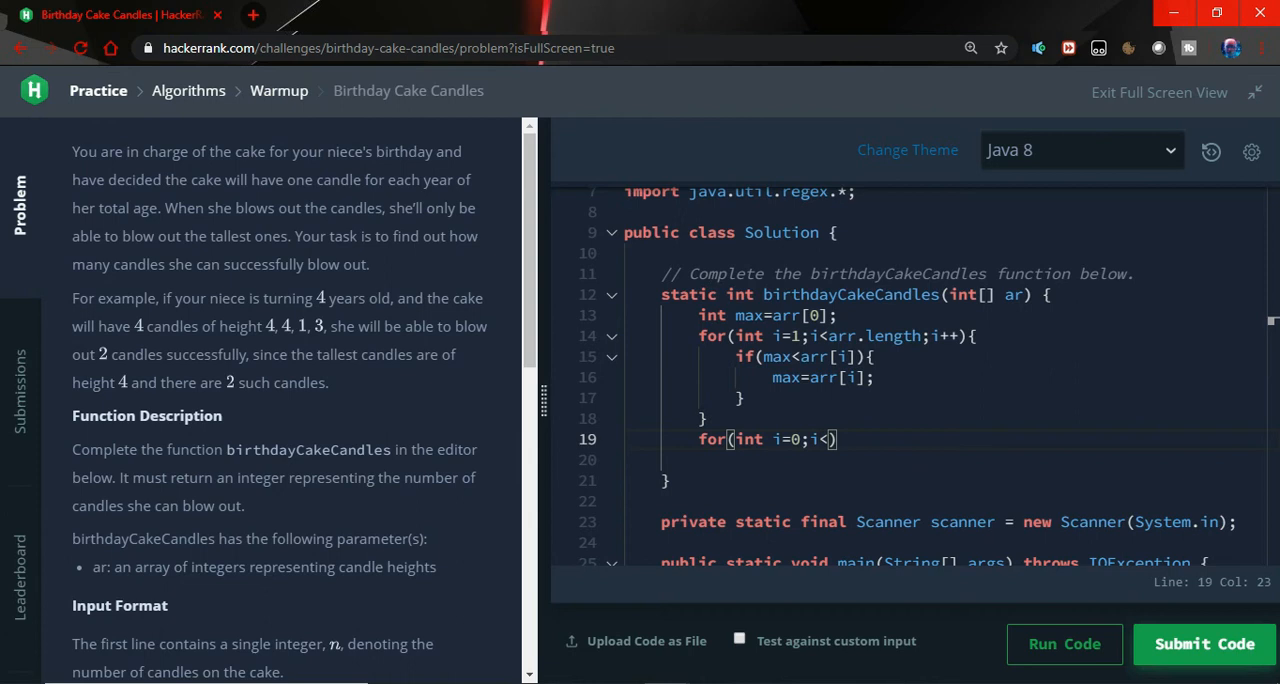
pyautogui.write('arr.le')
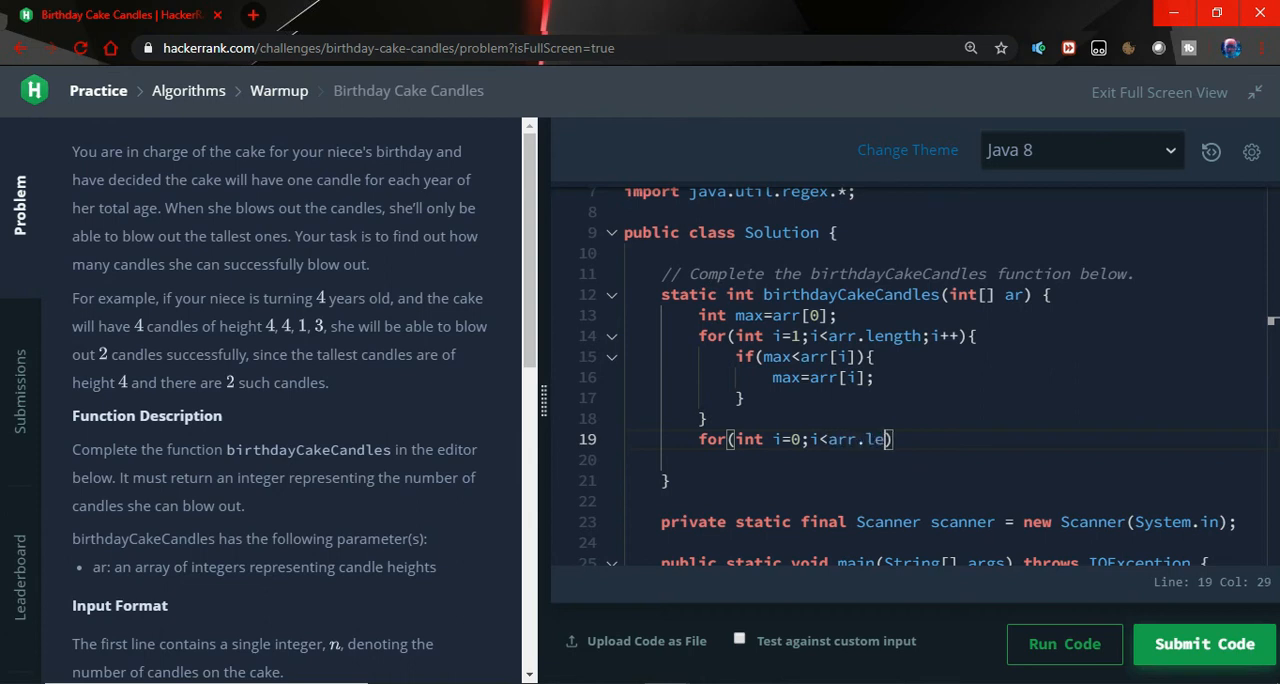
pyautogui.write('ngth;+')
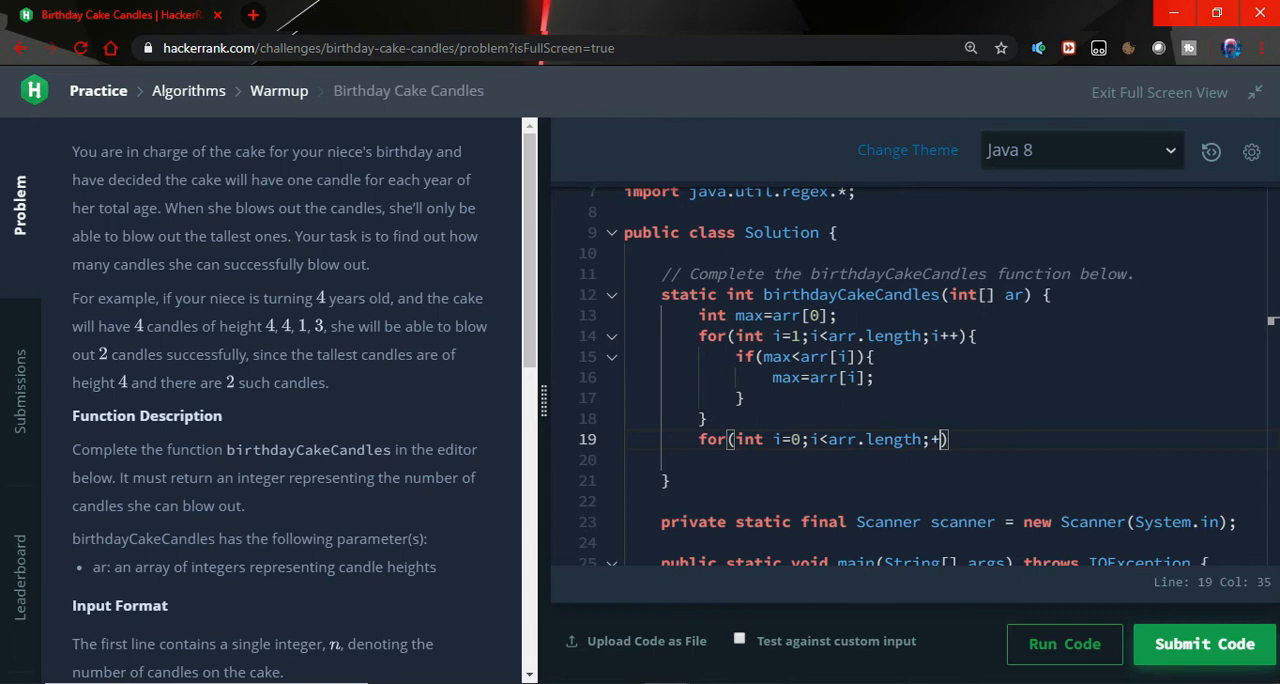
pyautogui.write('i')
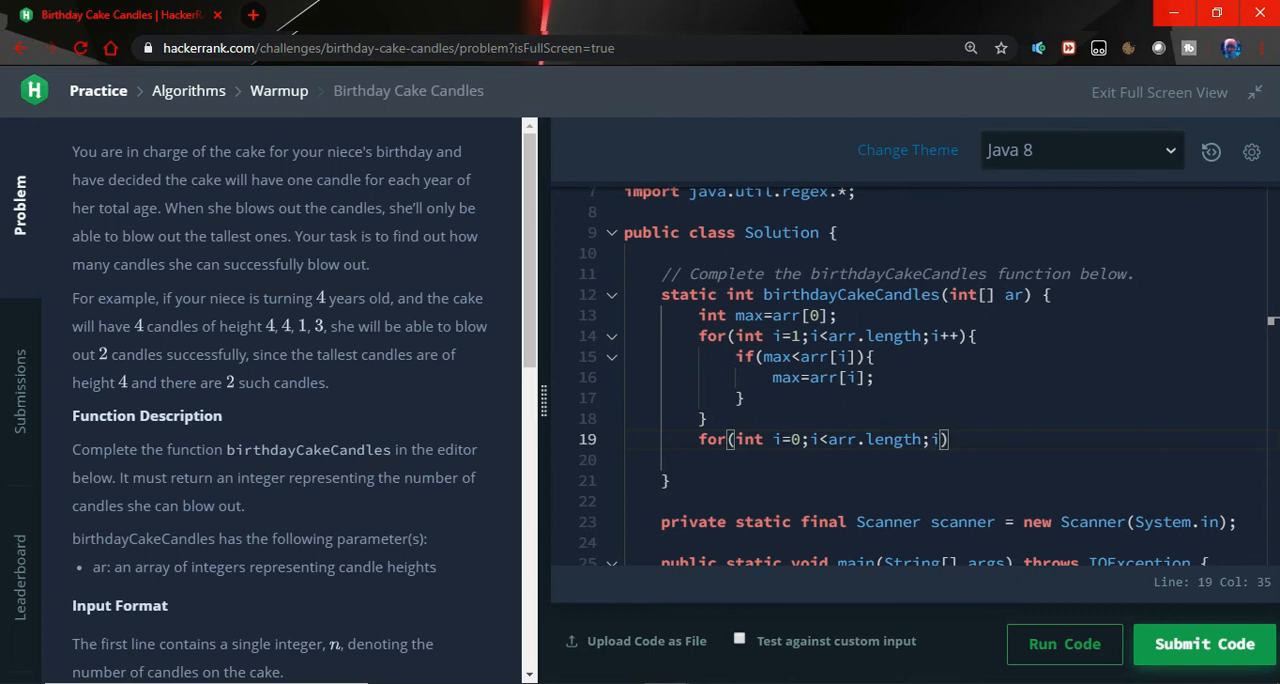
pyautogui.write('++){')
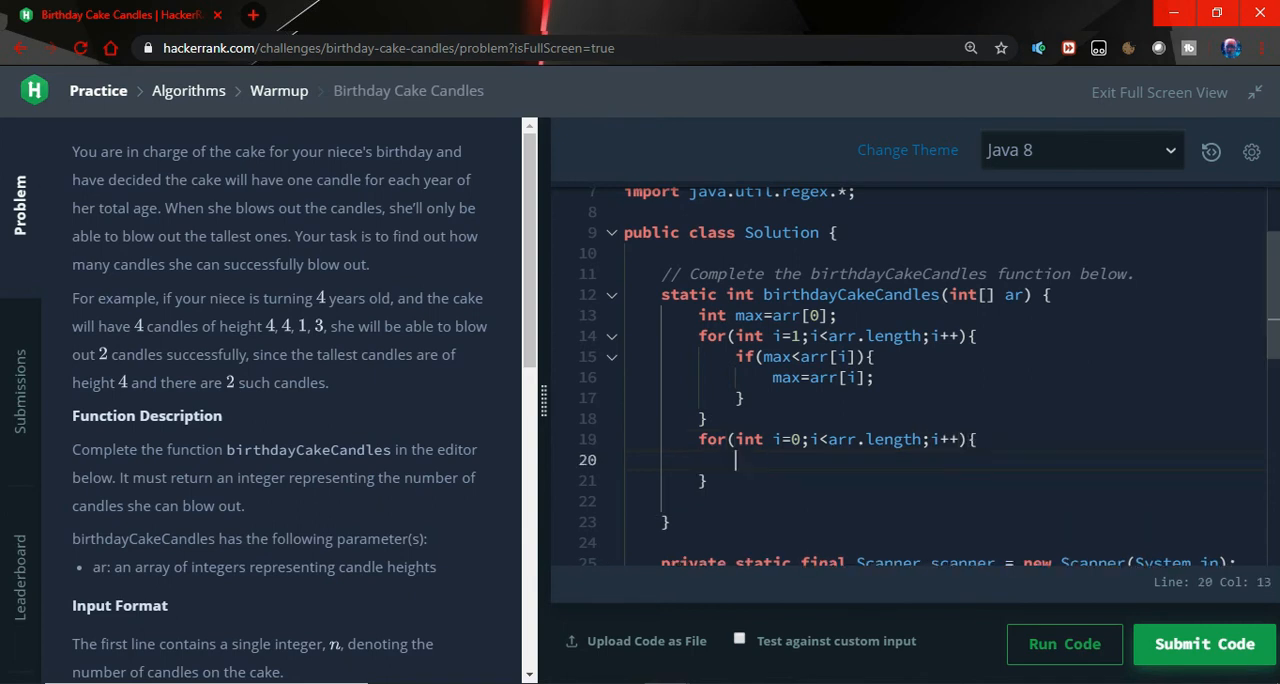
# Step: Inside it, increment count when max equals arr[i]
pyautogui.write('if(')
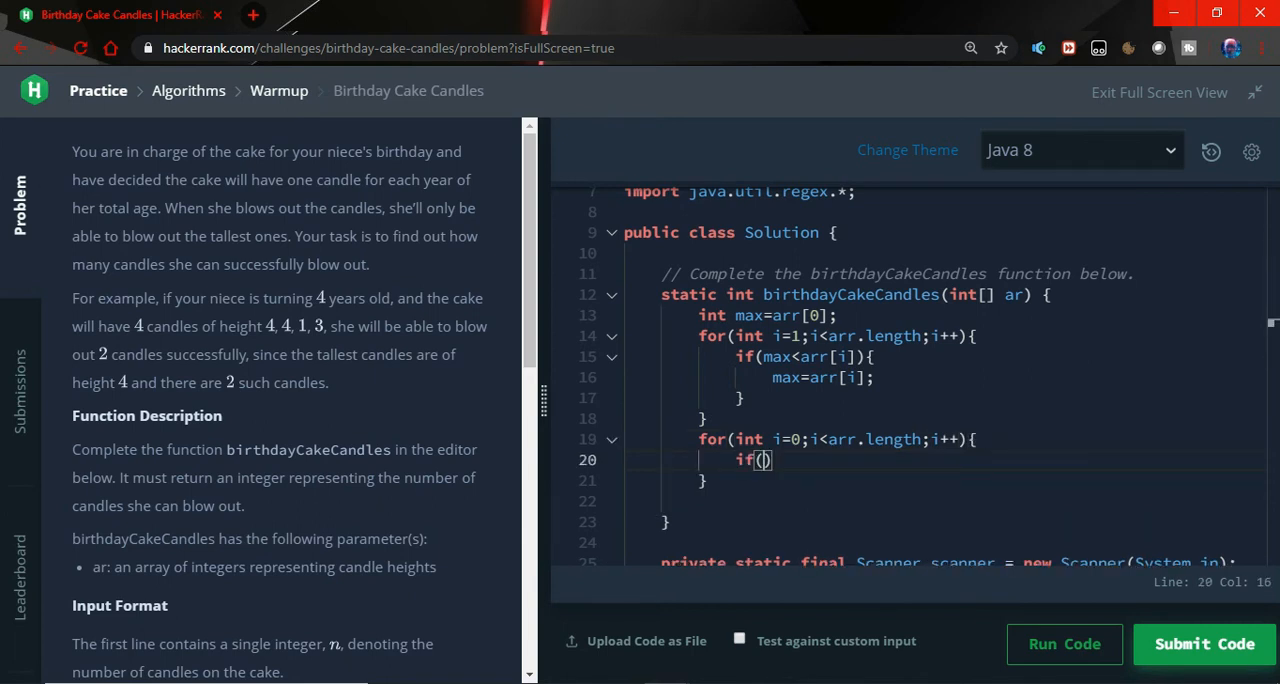
pyautogui.write('max==')
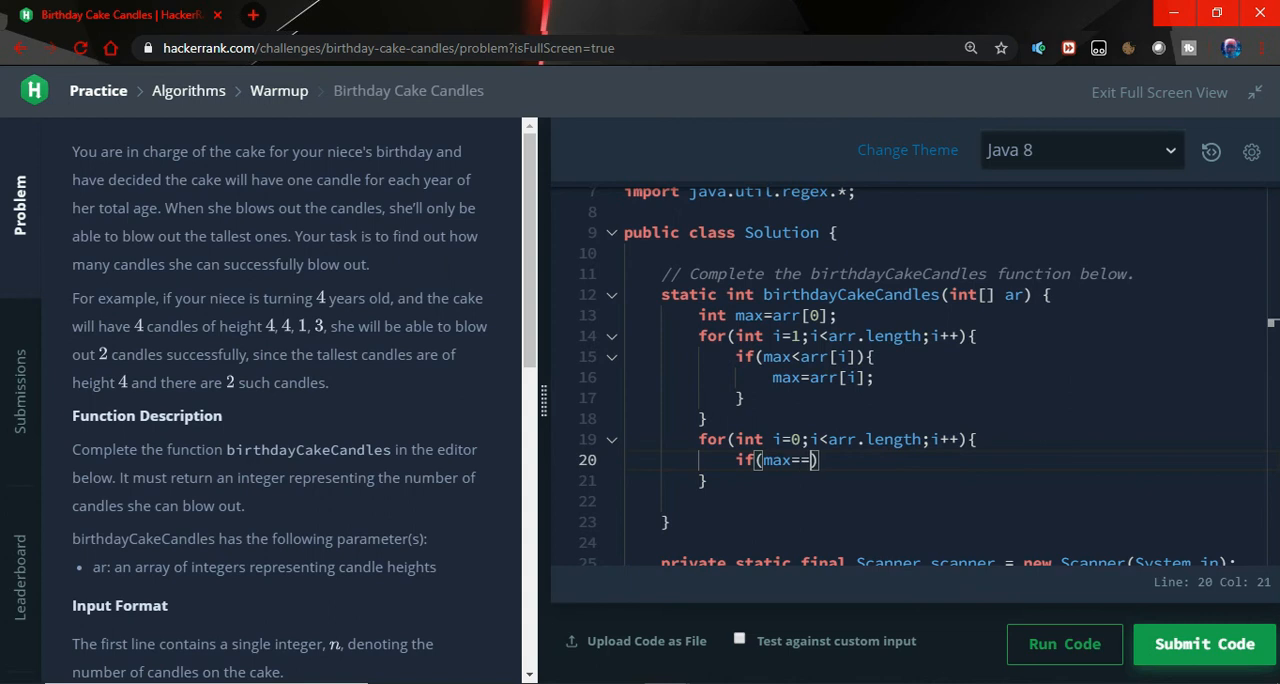
pyautogui.write('=arr[i]')
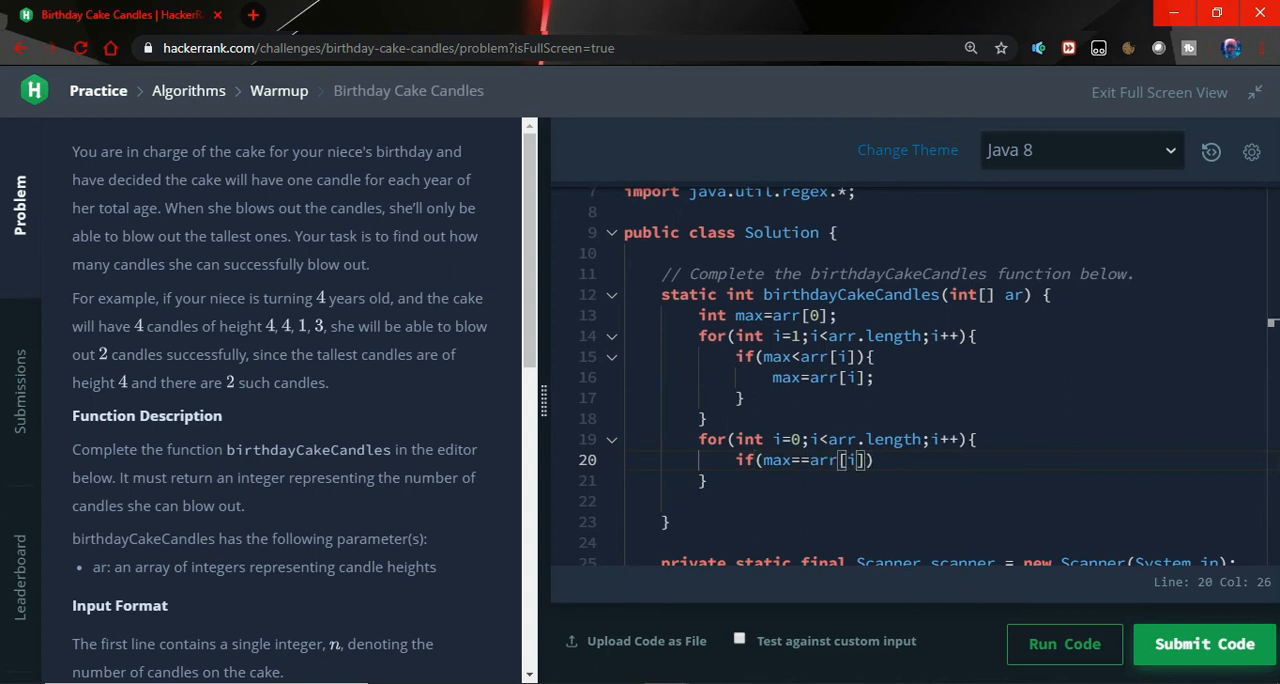
pyautogui.write('{')
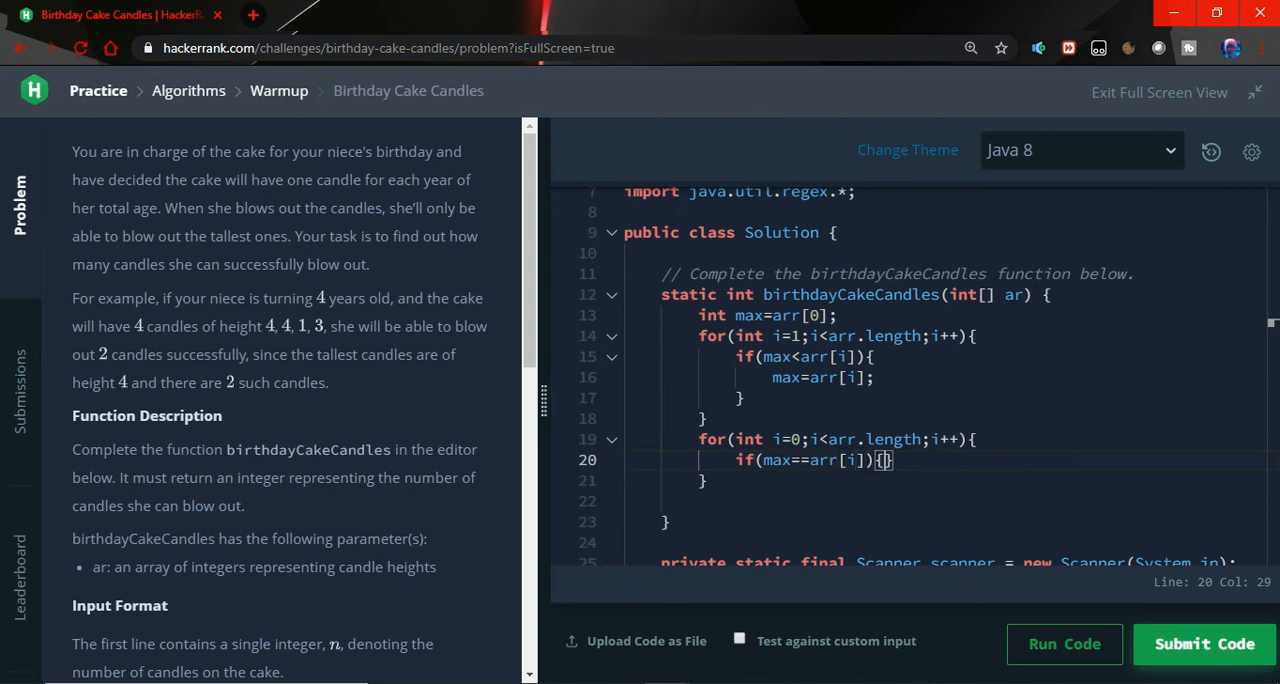
pyautogui.write('c')
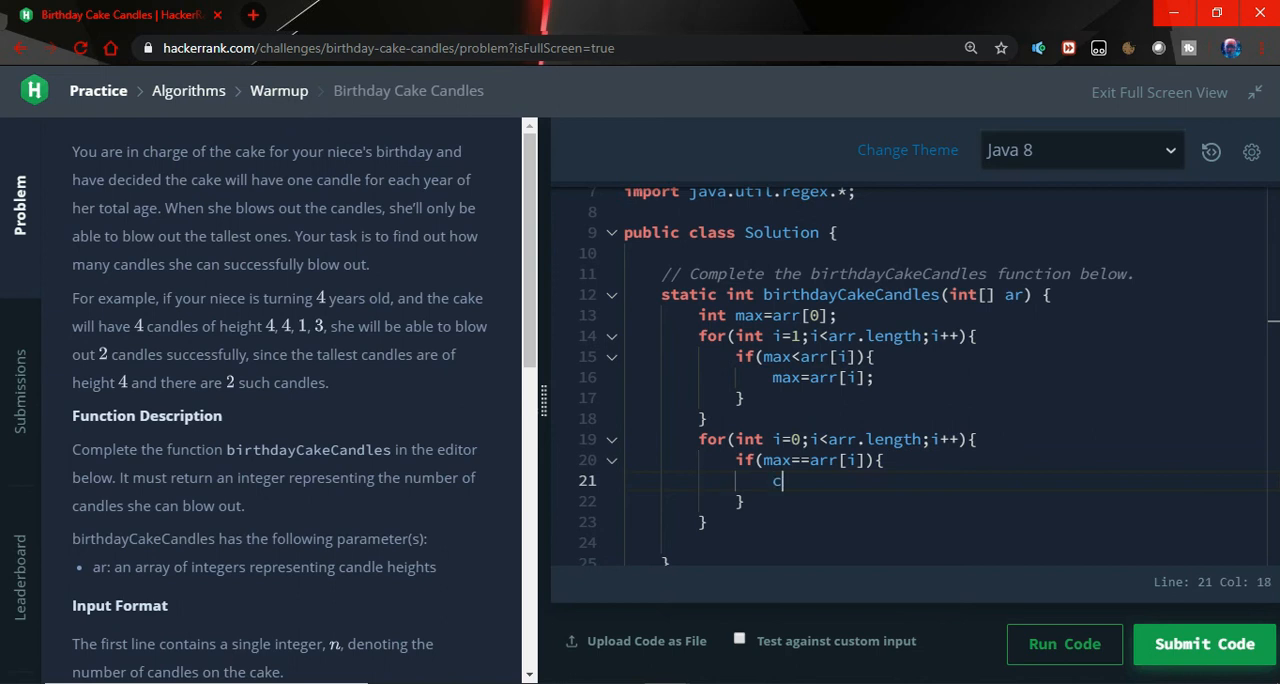
pyautogui.write('ount++;')
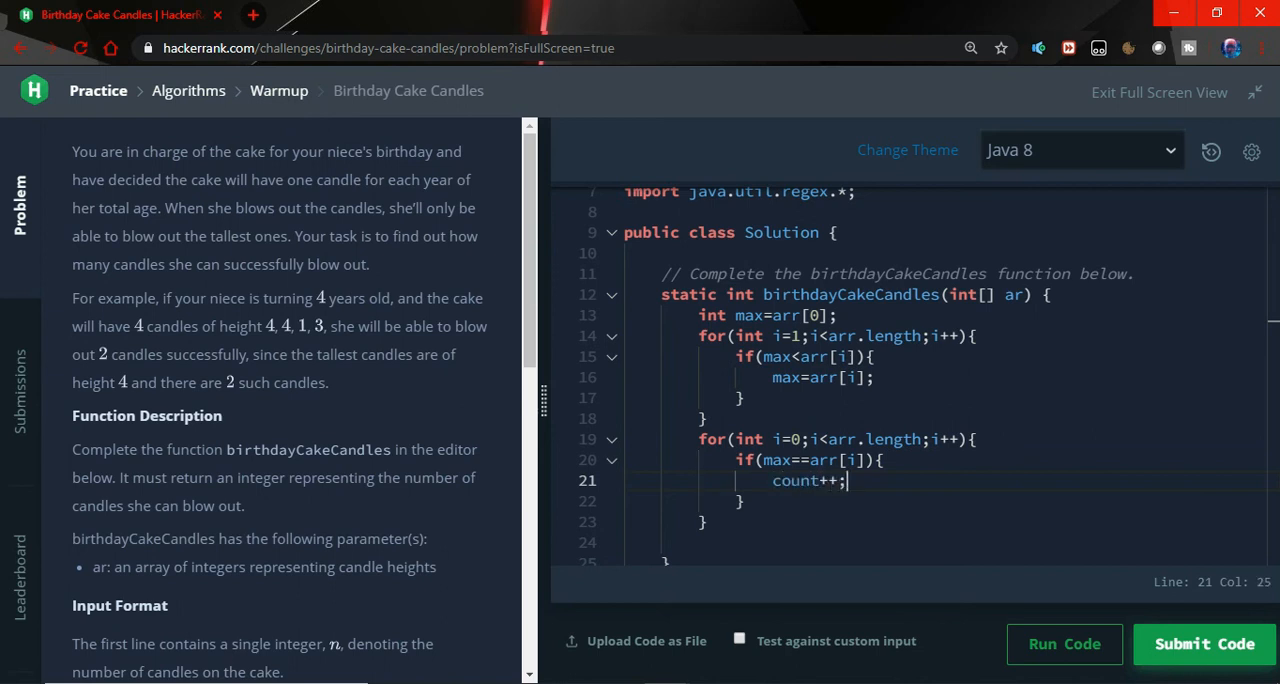
pyautogui.moveTo(1041, 343)
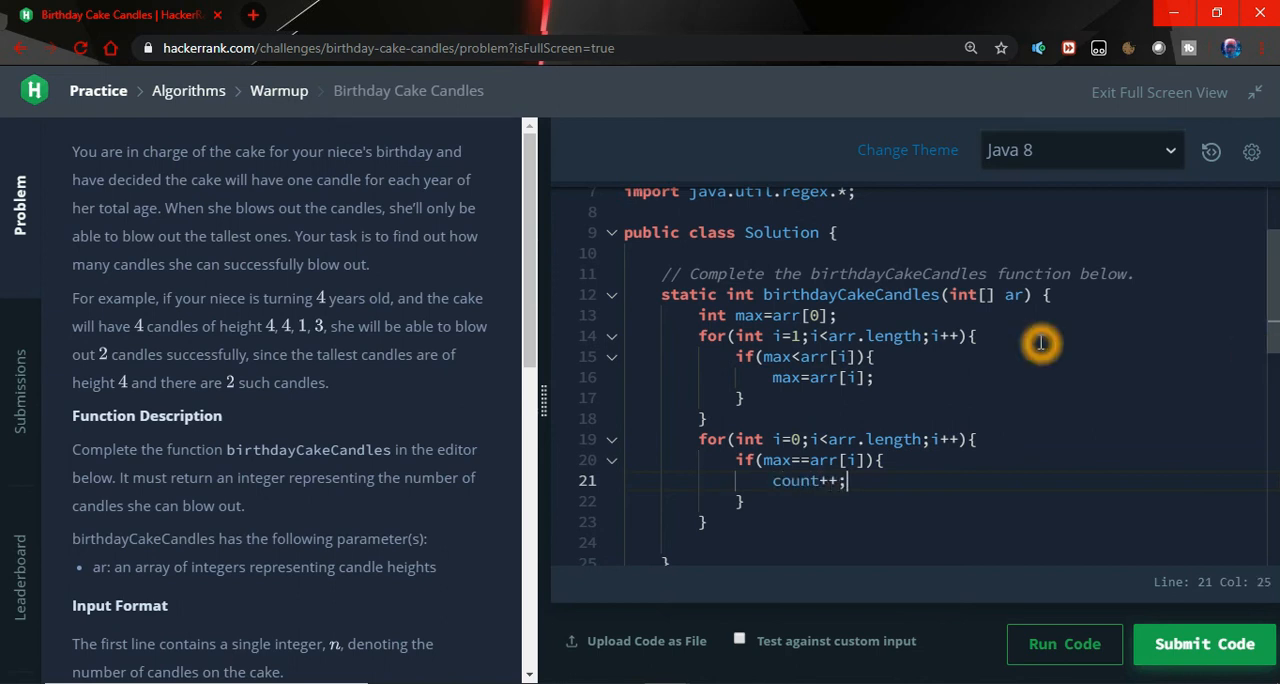
# Step: Declare the count variable as 0 right after the max declaration
pyautogui.click(878, 315)
pyautogui.write('int')
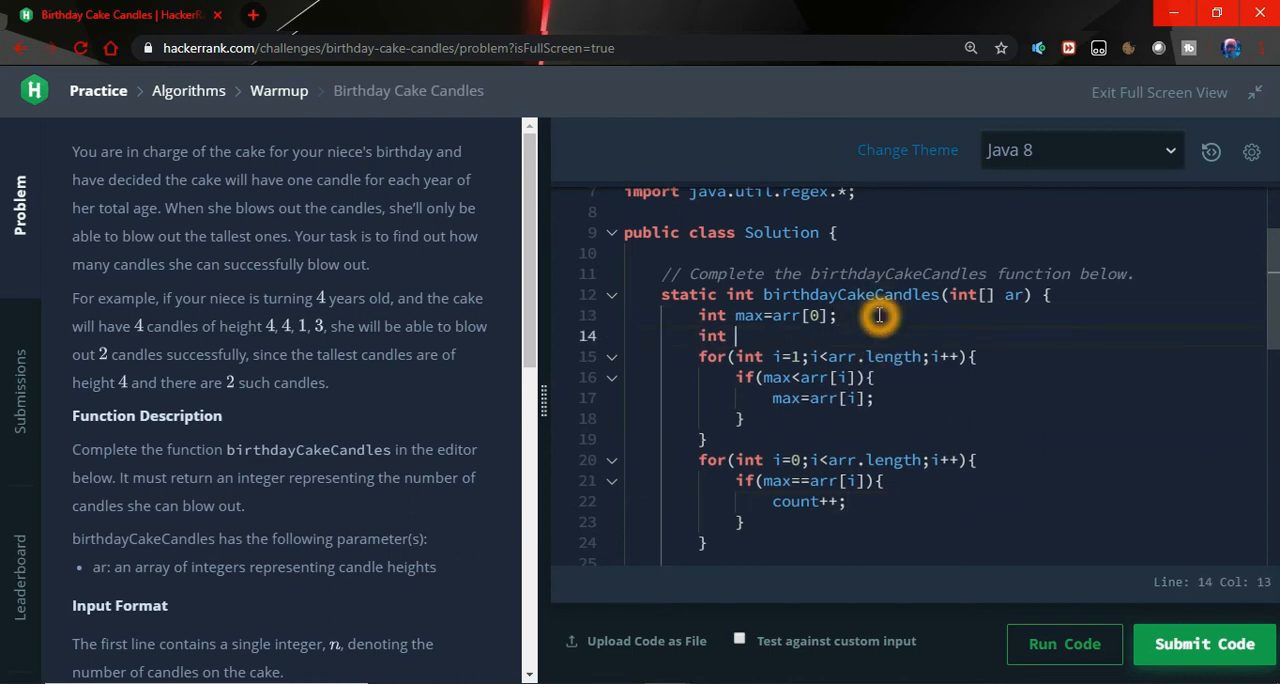
pyautogui.write('cuont')
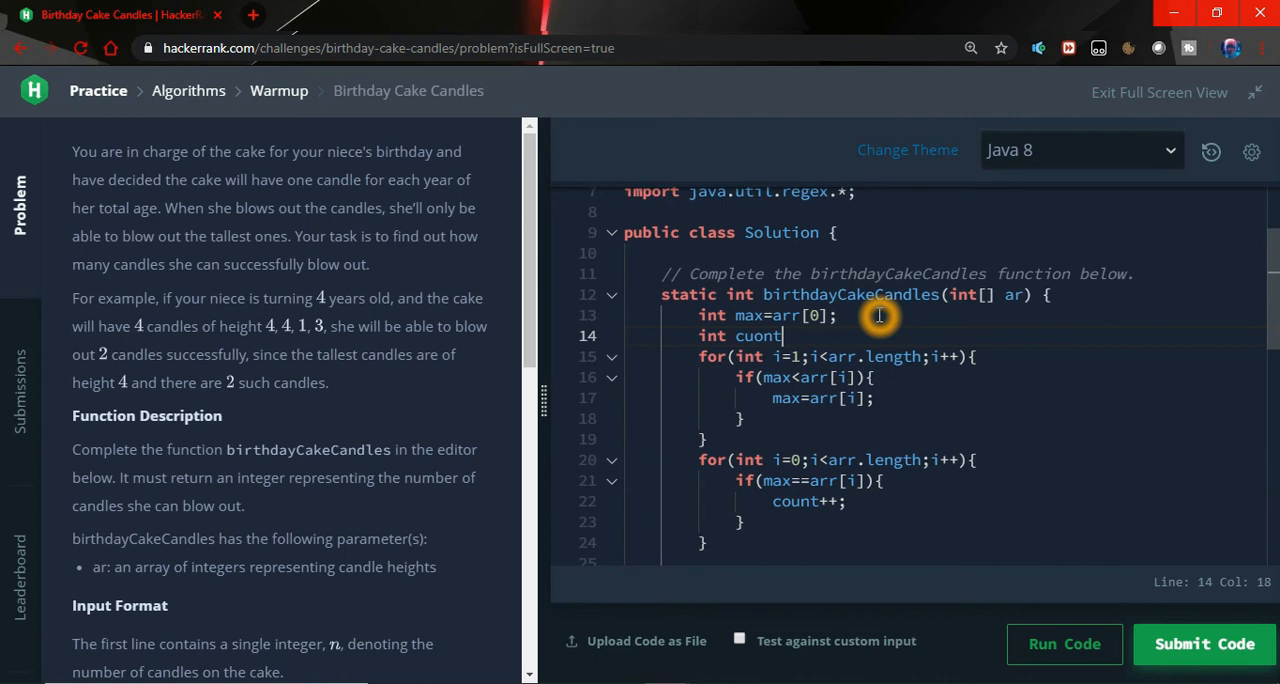
pyautogui.write('=0;')
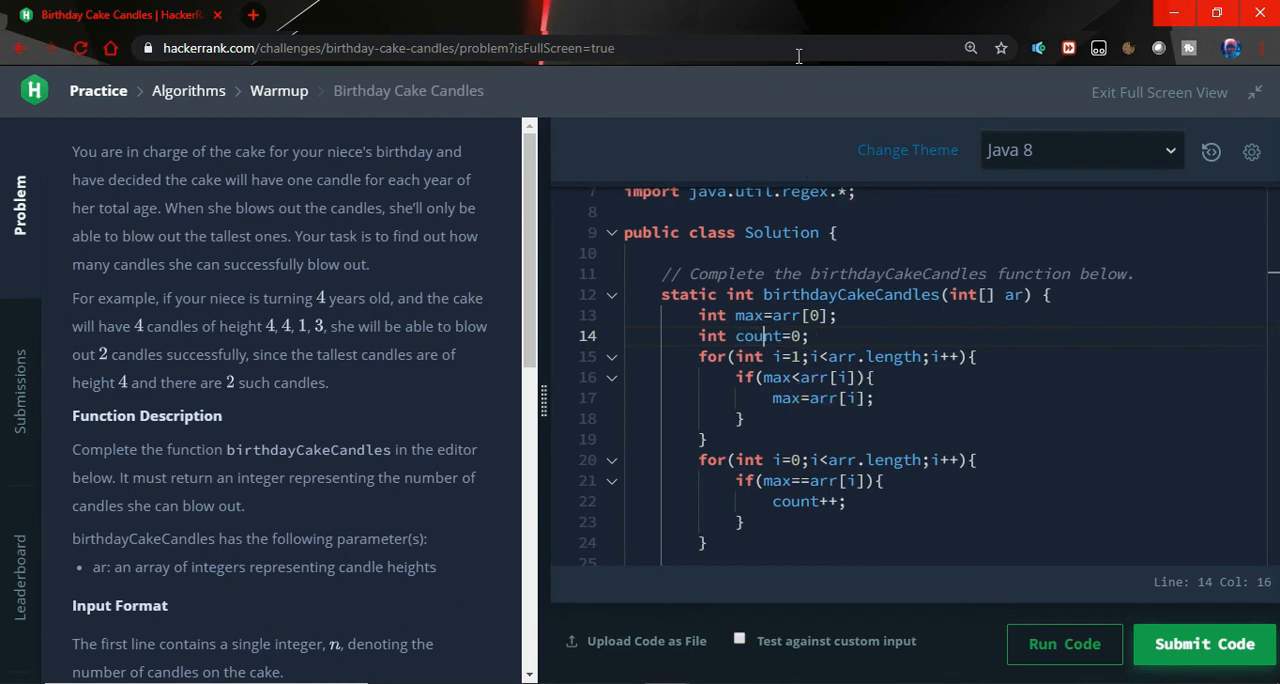
# Step: Add return count; after the second loop
pyautogui.scroll(-3)
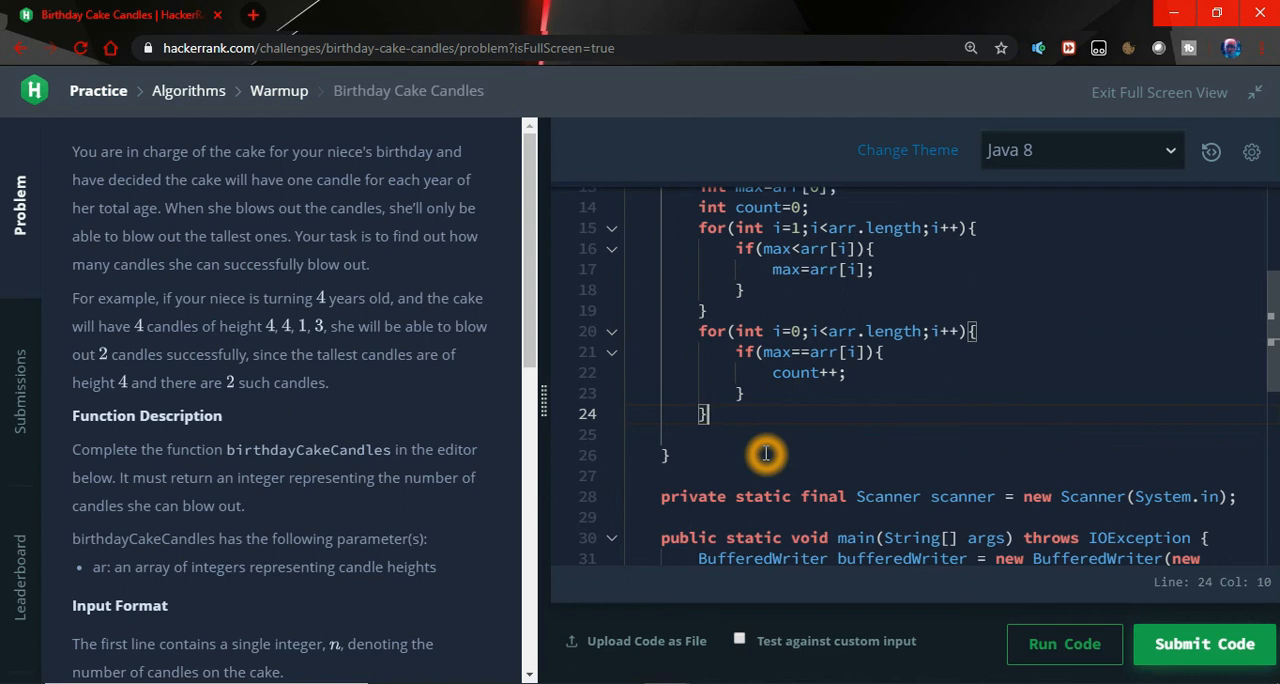
pyautogui.write('ret')
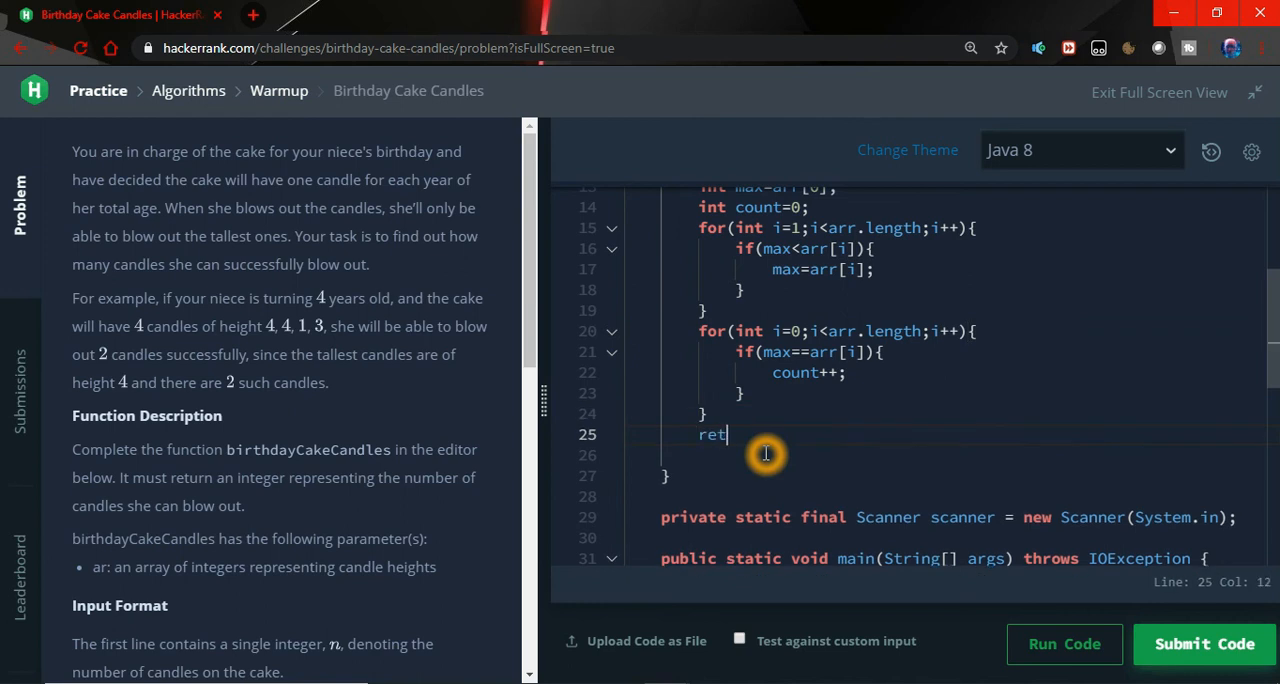
pyautogui.write('urn co')
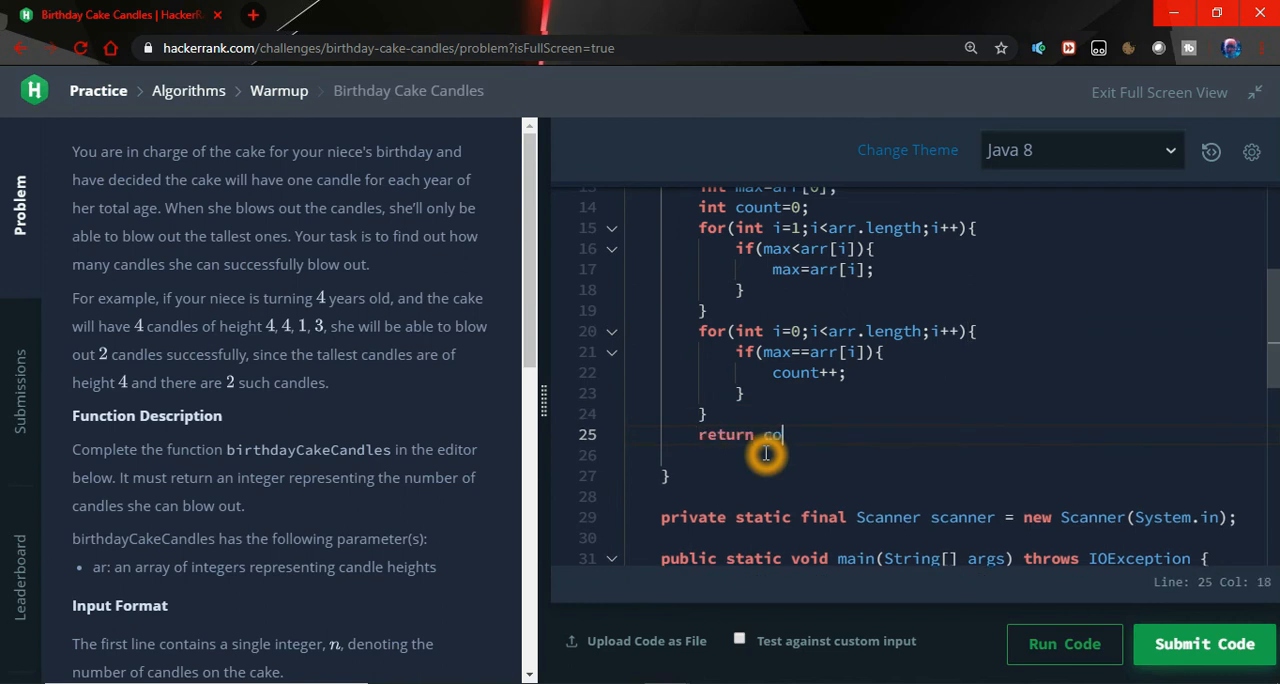
pyautogui.write('unt;')
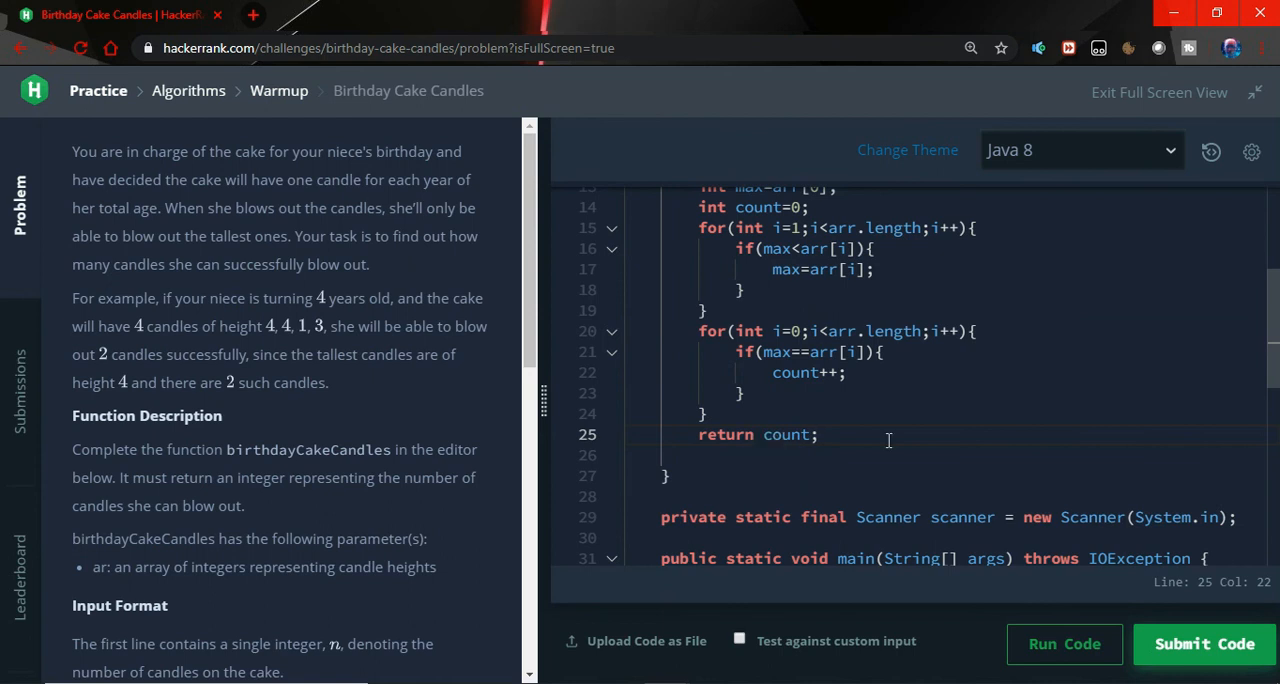
pyautogui.scroll(-3)
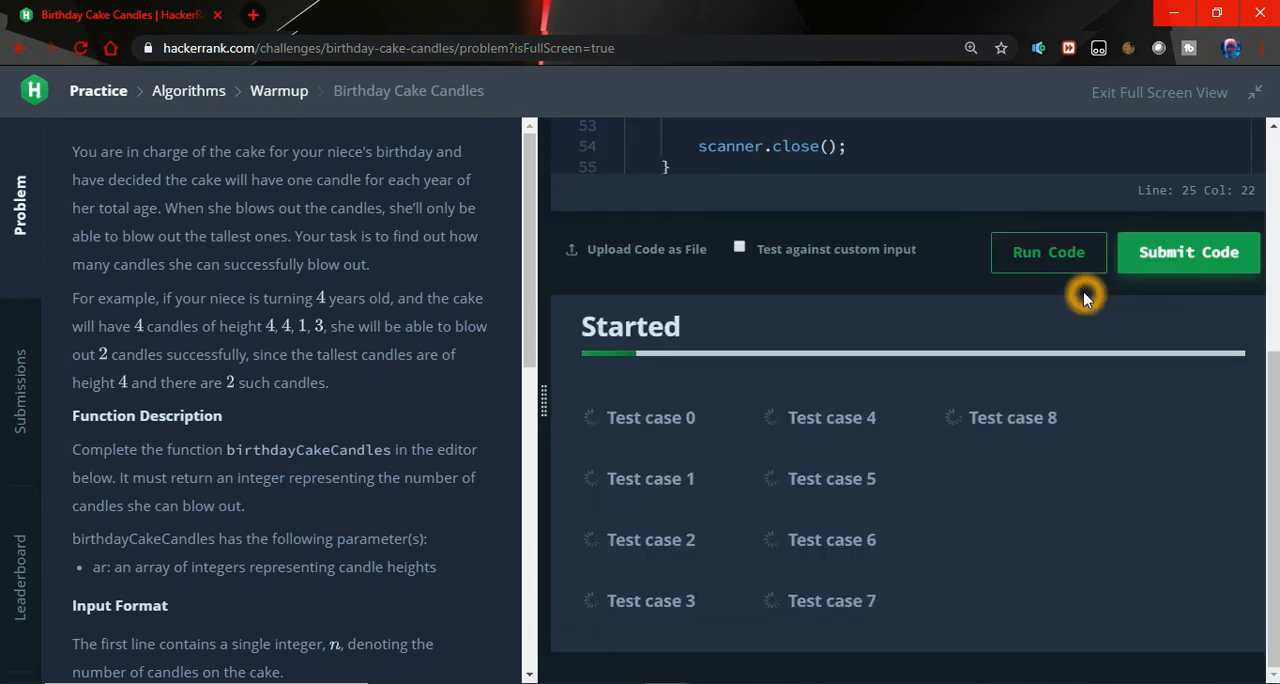
# Step: Run the code against the sample tests, revealing 'cannot find symbol arr' compile errors
pyautogui.click(1048, 252)
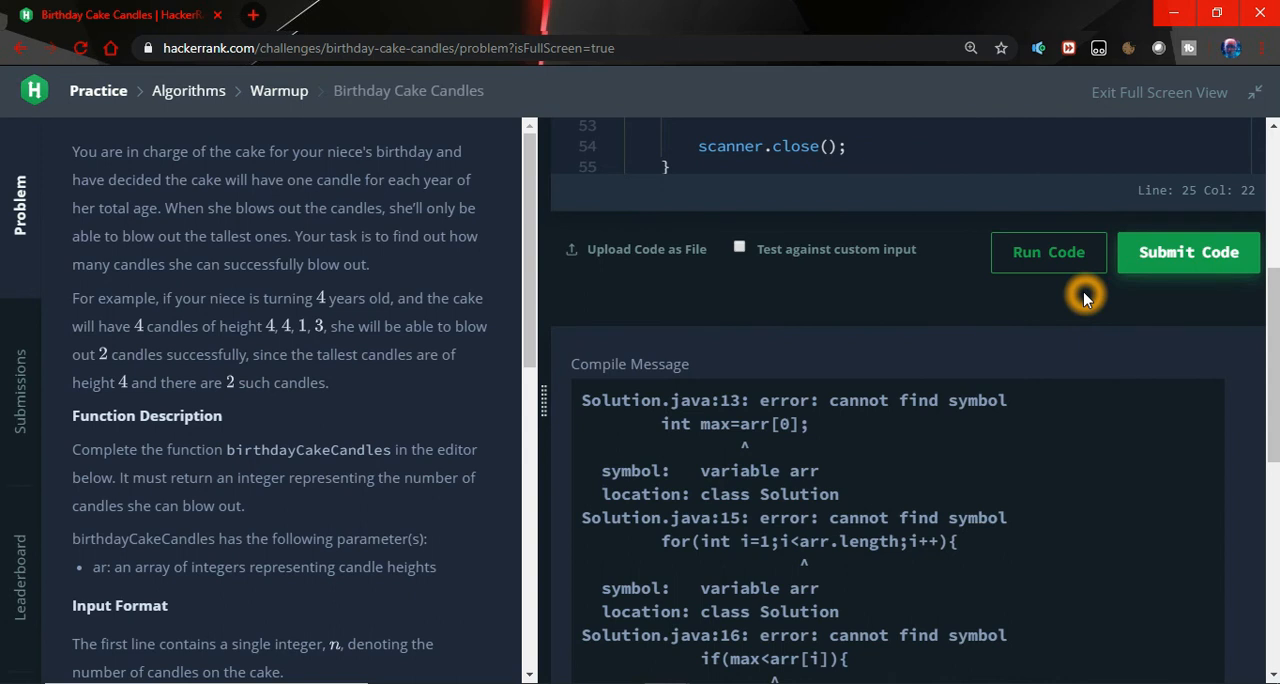
pyautogui.moveTo(980, 322)
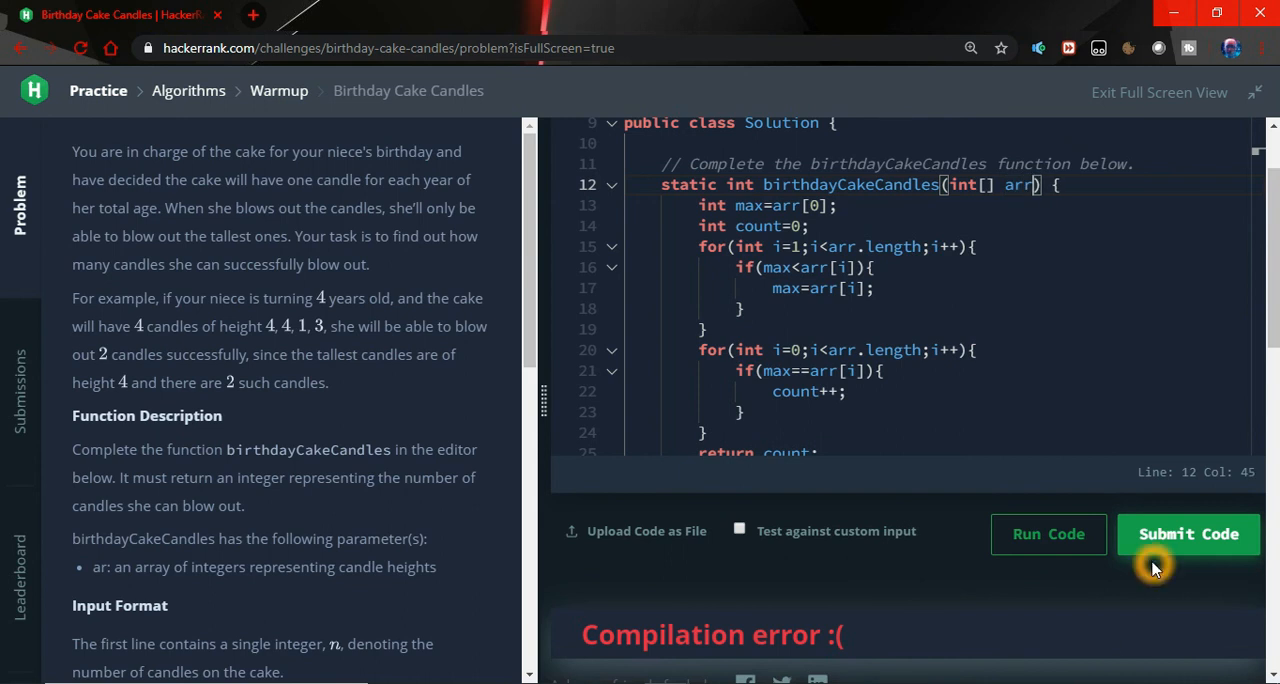
# Step: Rerun the corrected code so test cases 0–5 pass, then return to the editor
pyautogui.click(1188, 533)
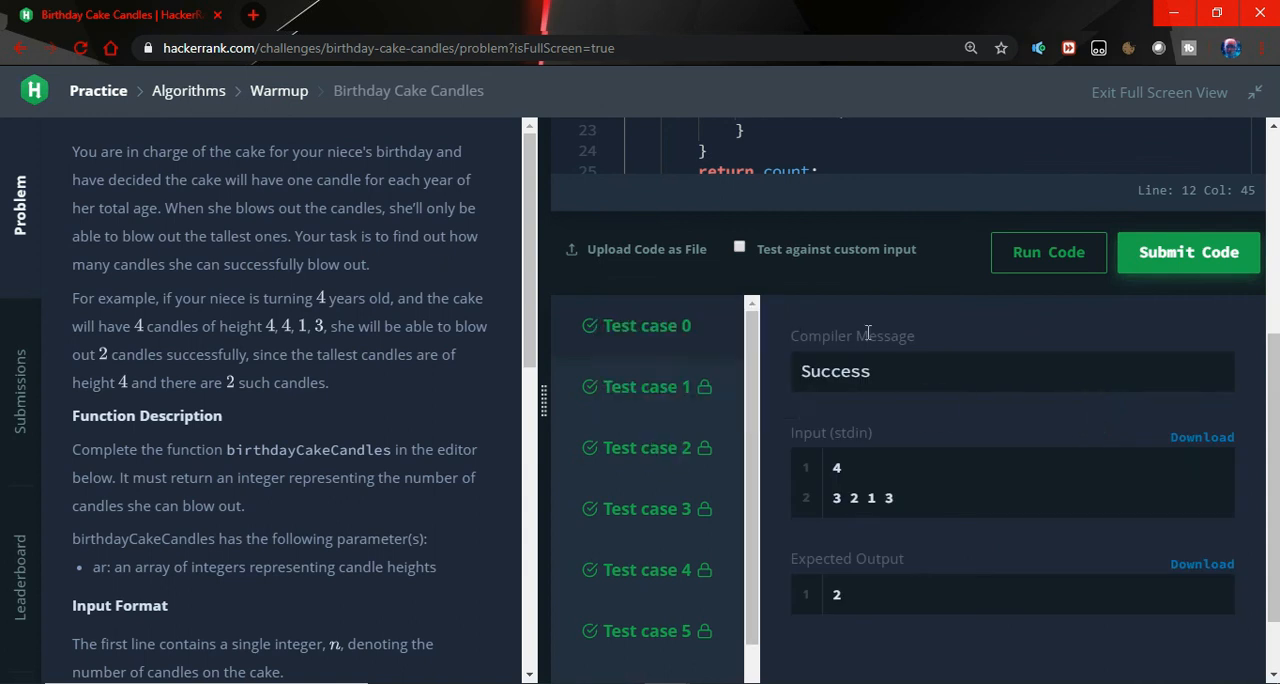
pyautogui.click(1187, 252)
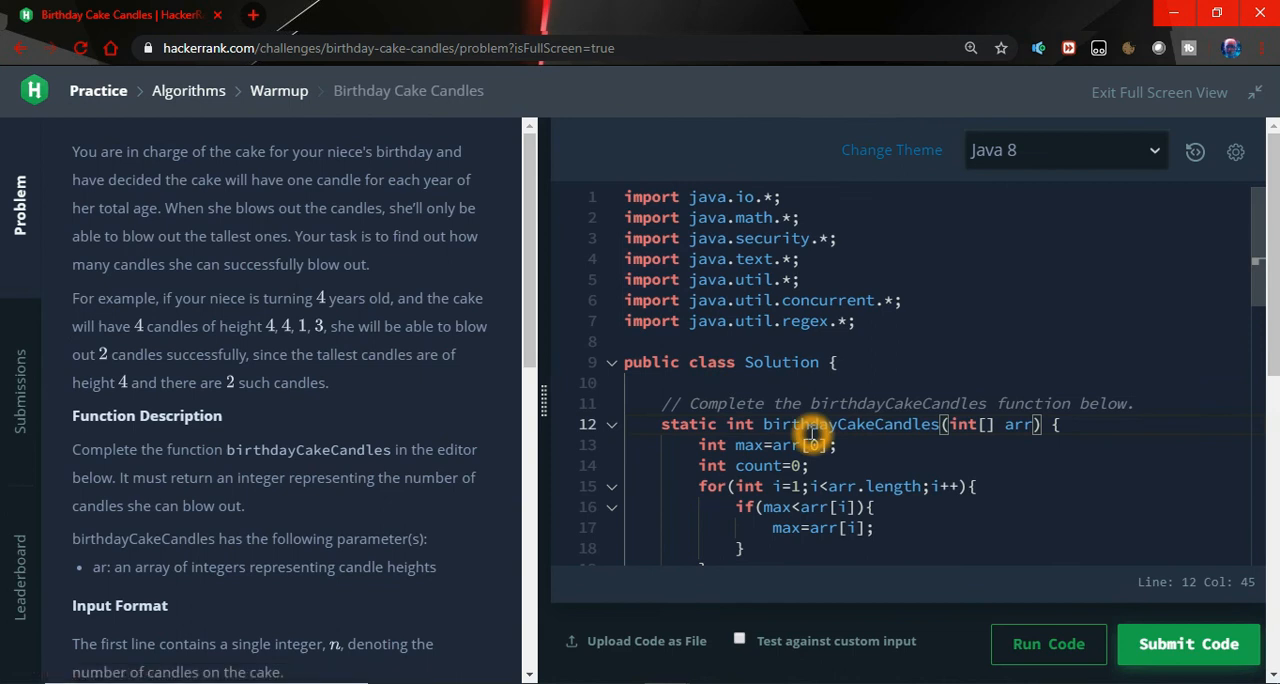
pyautogui.scroll(-3)
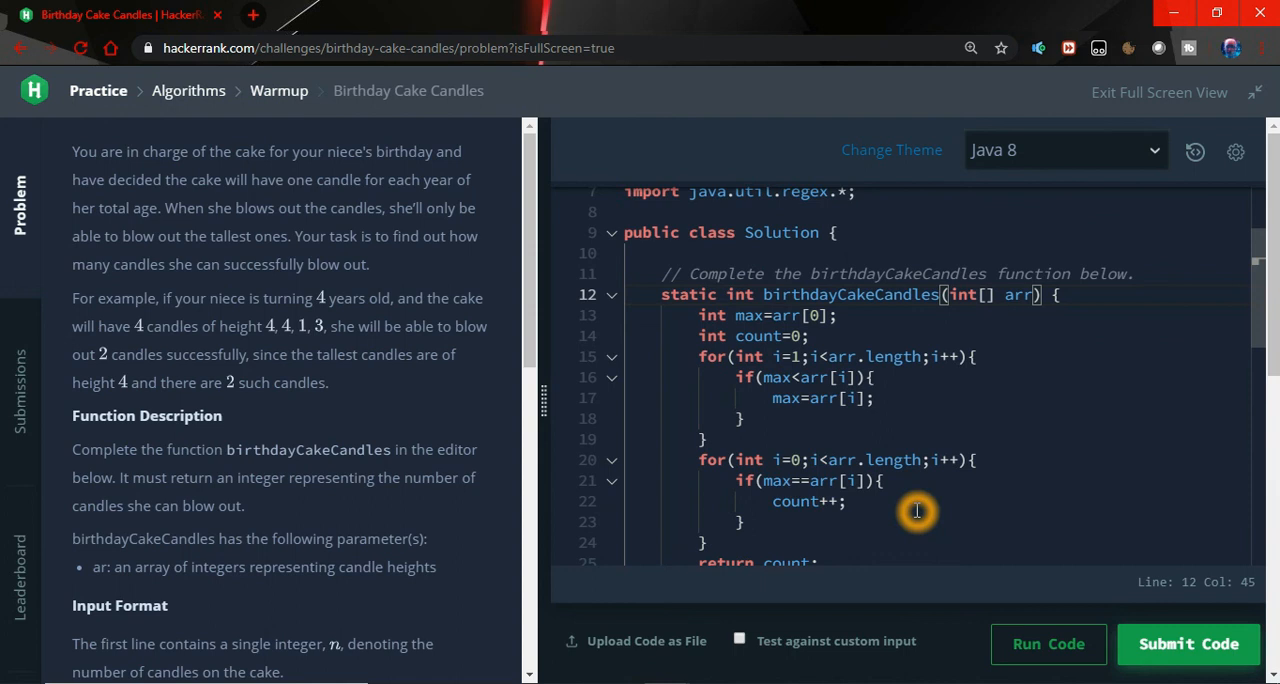
pyautogui.moveTo(913, 507)
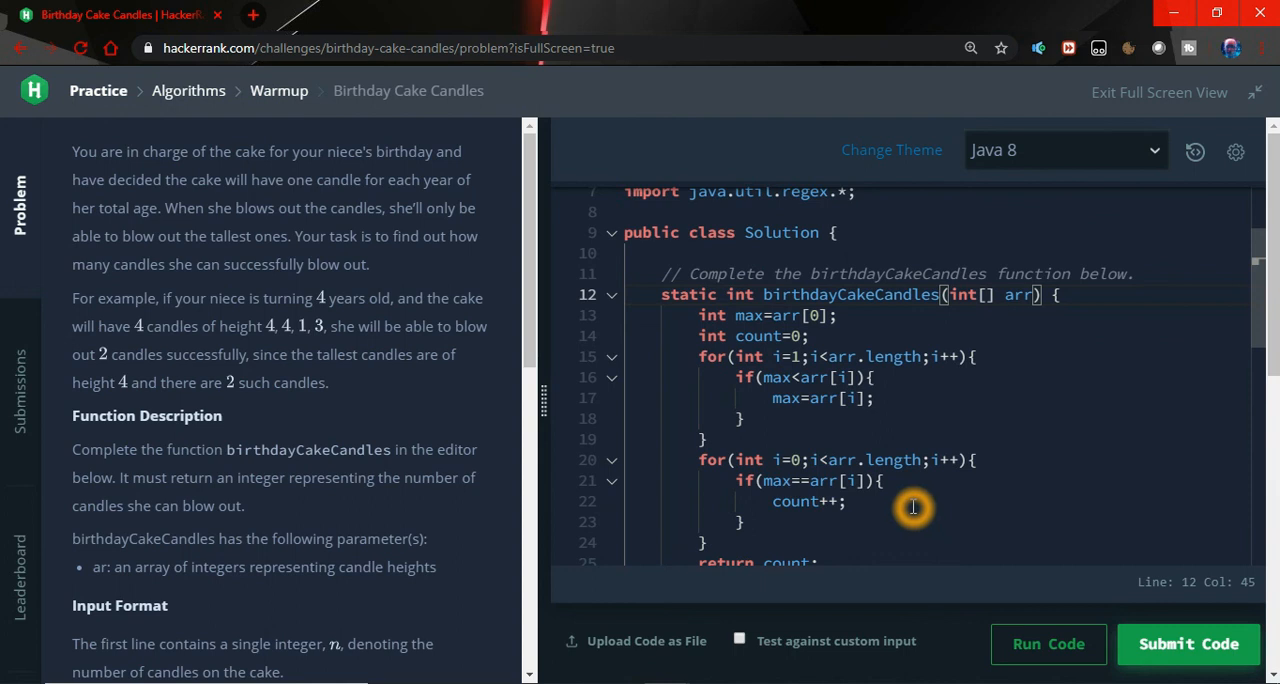
pyautogui.scroll(-3)
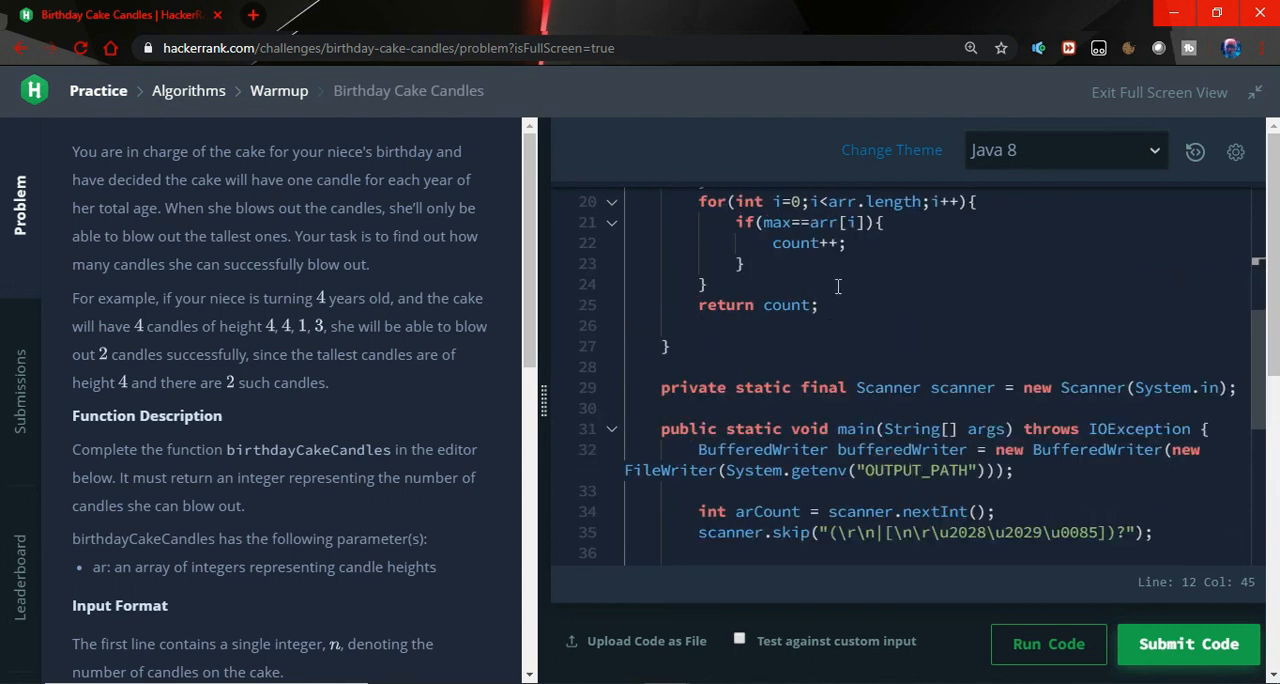